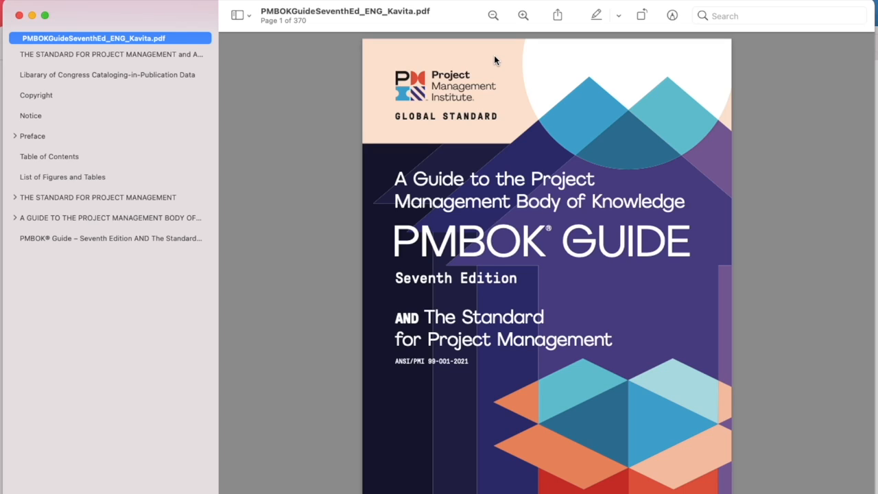
mouse_move(22, 149)
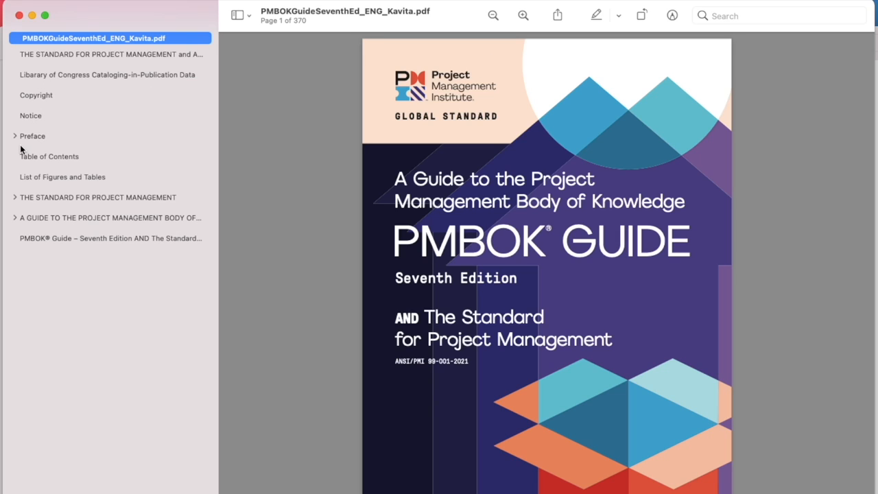
- Jump from the cover to The Standard for Project Management title page via the sidebar outline
left_click(98, 198)
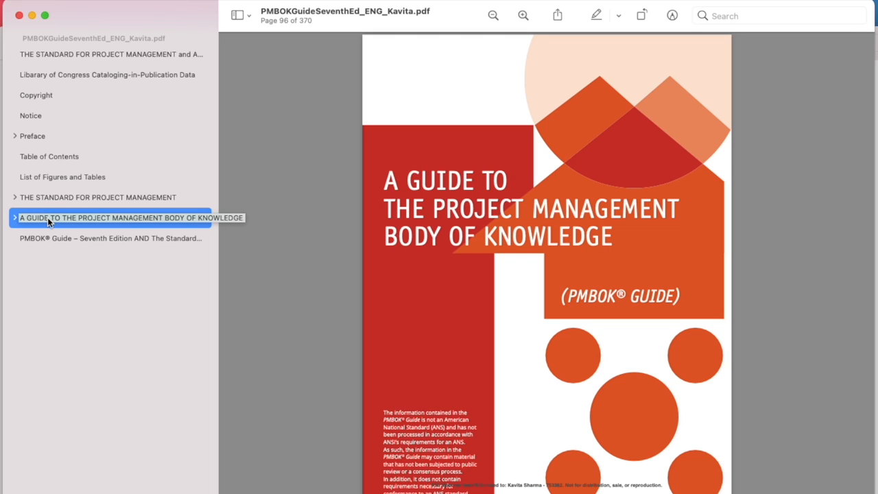
left_click(98, 198)
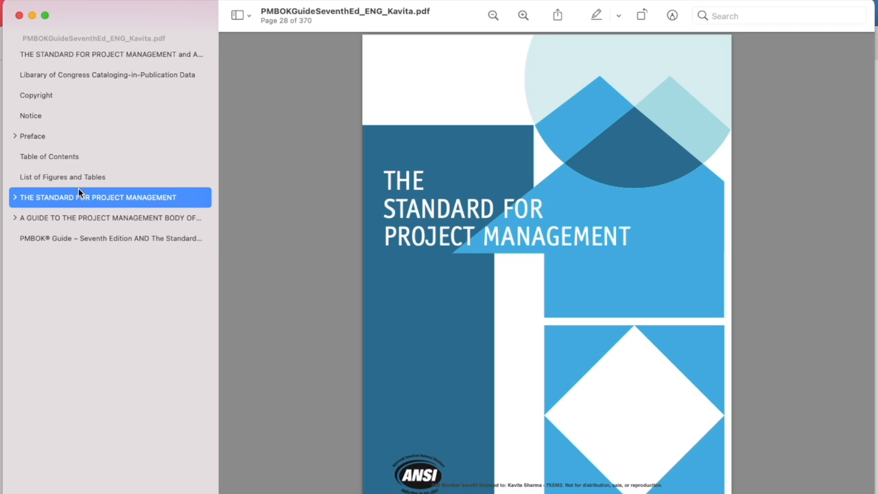
mouse_move(52, 193)
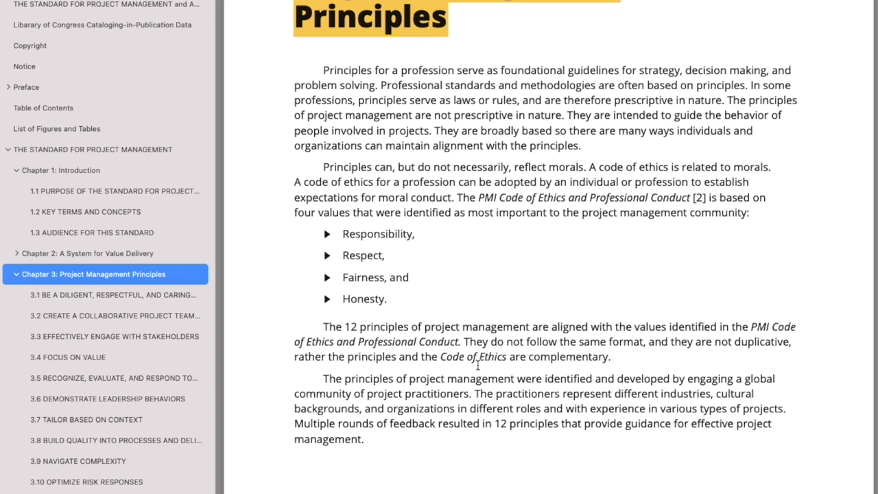
- Step through the chapter 3 principles on stewardship, collaborative team, system interactions and leadership behaviors
scroll("up", 3)
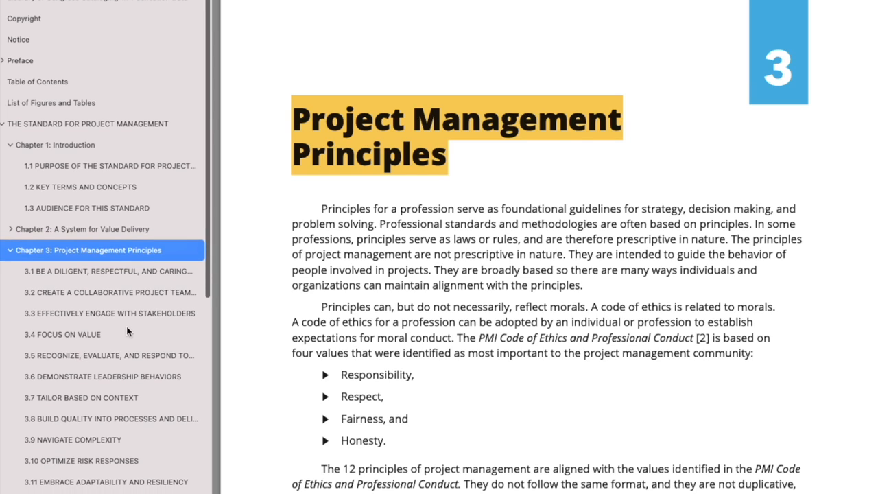
scroll("up", 3)
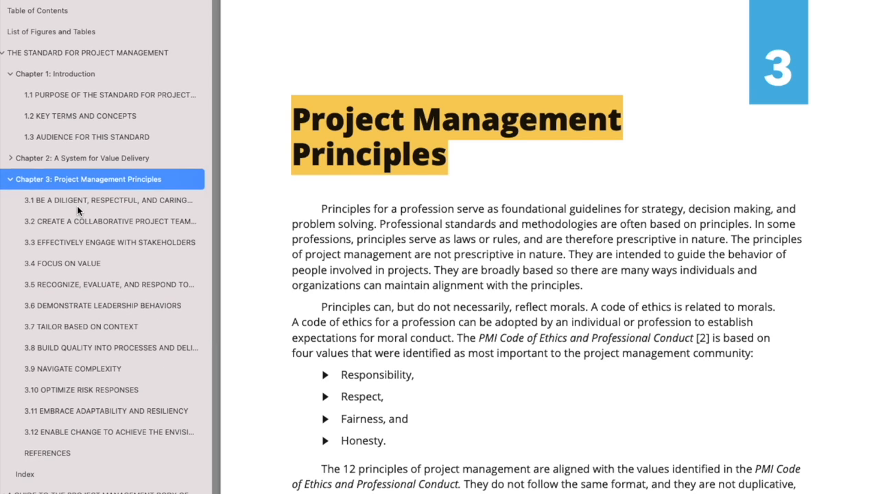
mouse_move(80, 200)
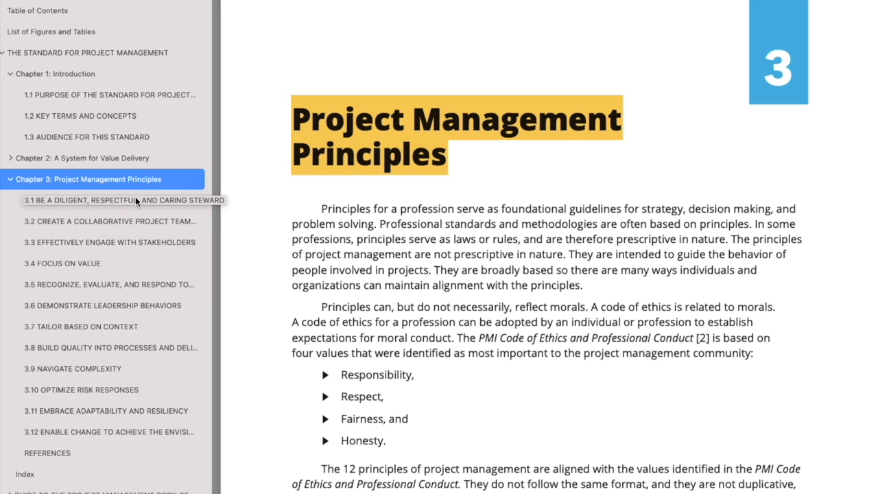
left_click(123, 200)
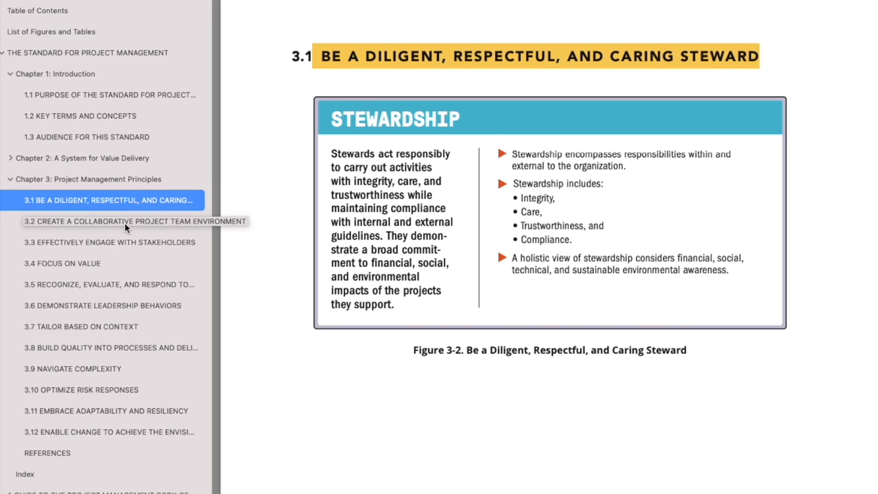
left_click(63, 264)
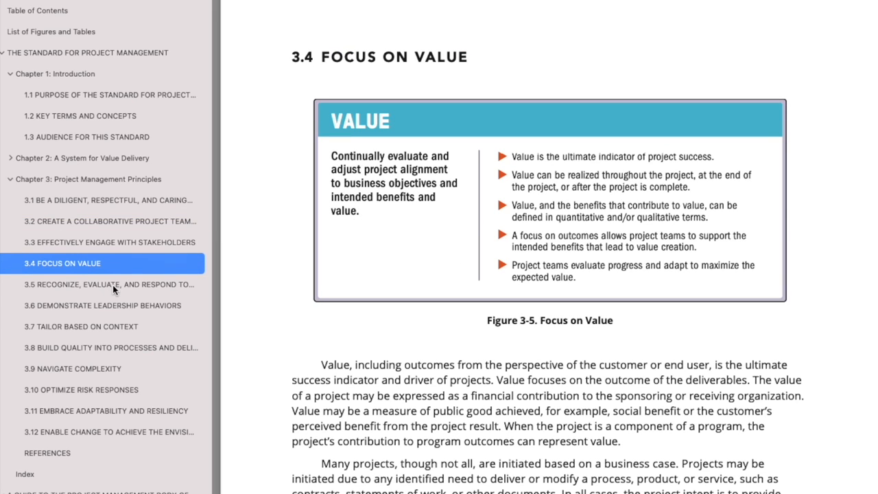
left_click(102, 284)
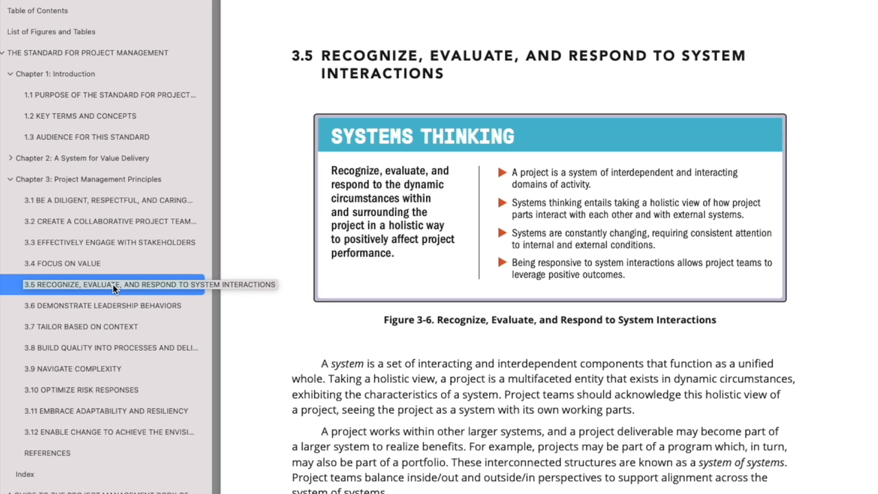
left_click(103, 304)
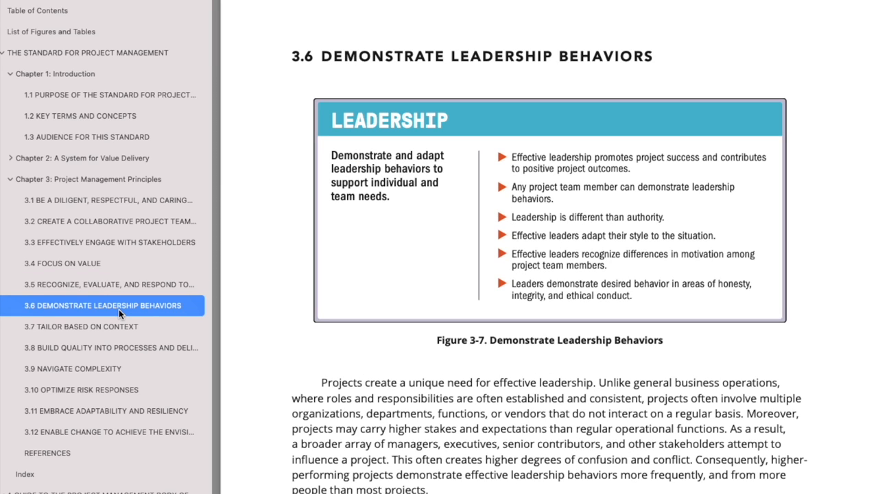
- Continue through Navigate Complexity, Optimize Risk Responses and Embrace Adaptability and Resiliency
left_click(116, 349)
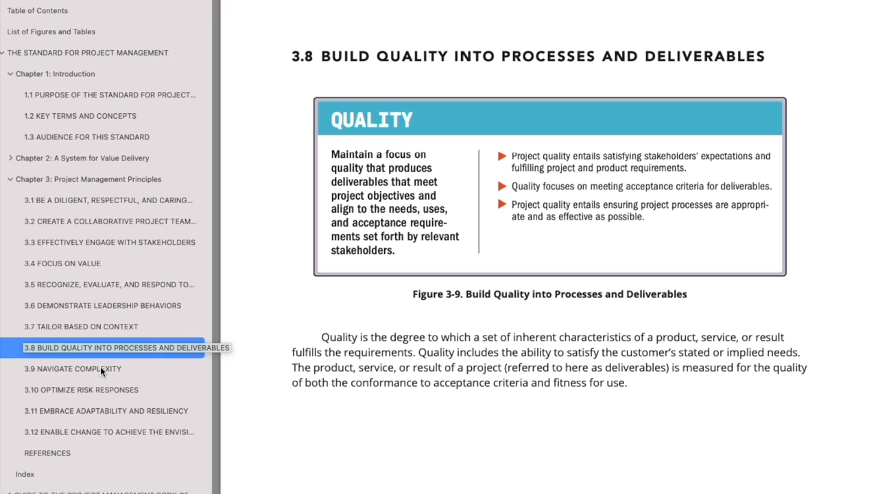
left_click(73, 367)
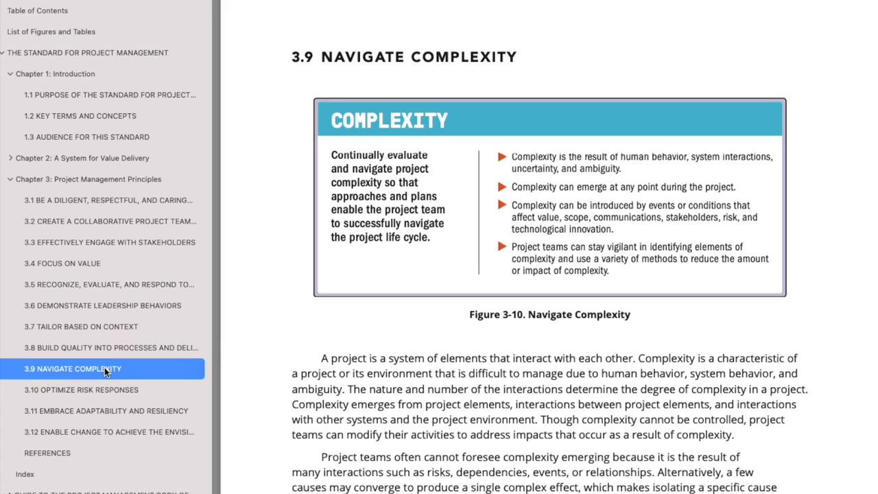
mouse_move(112, 401)
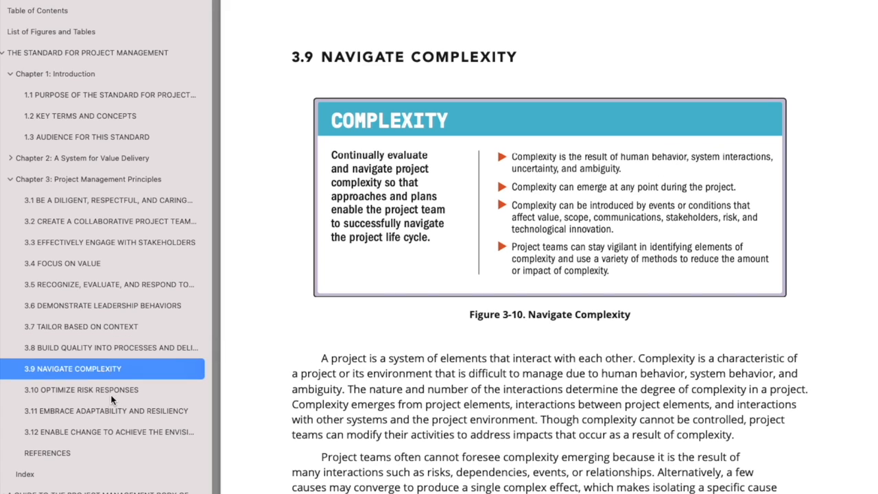
left_click(106, 412)
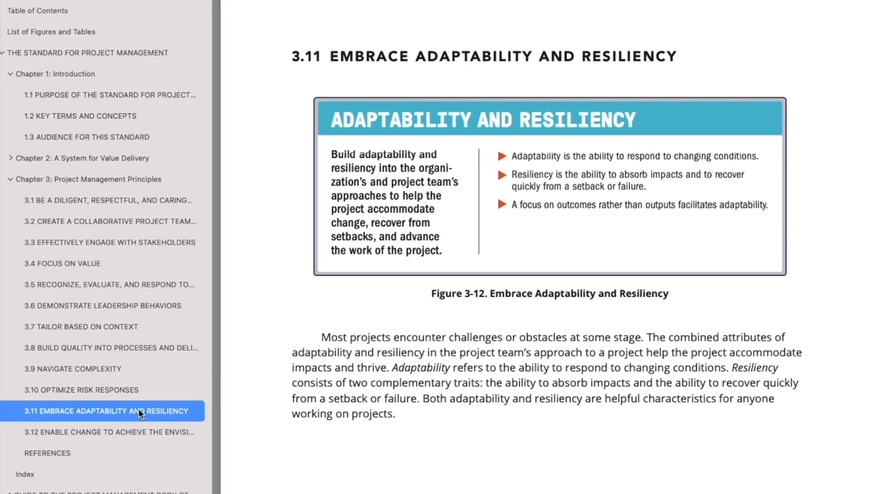
left_click(110, 431)
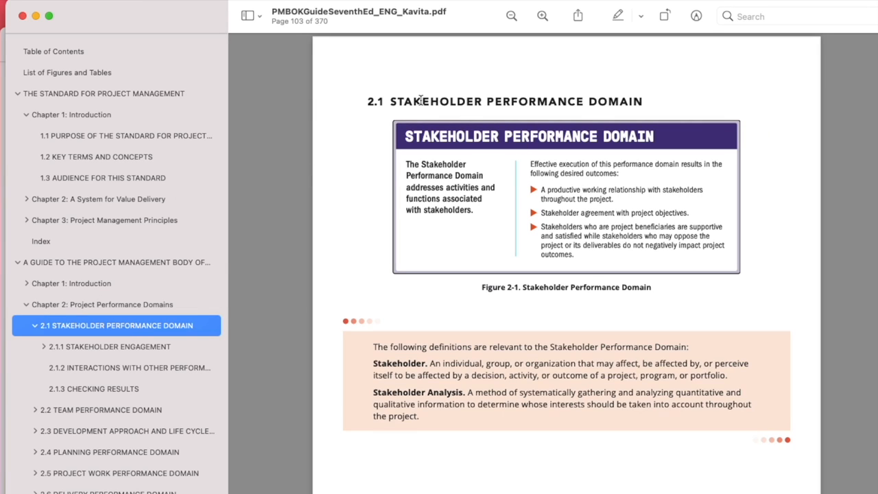
mouse_move(439, 159)
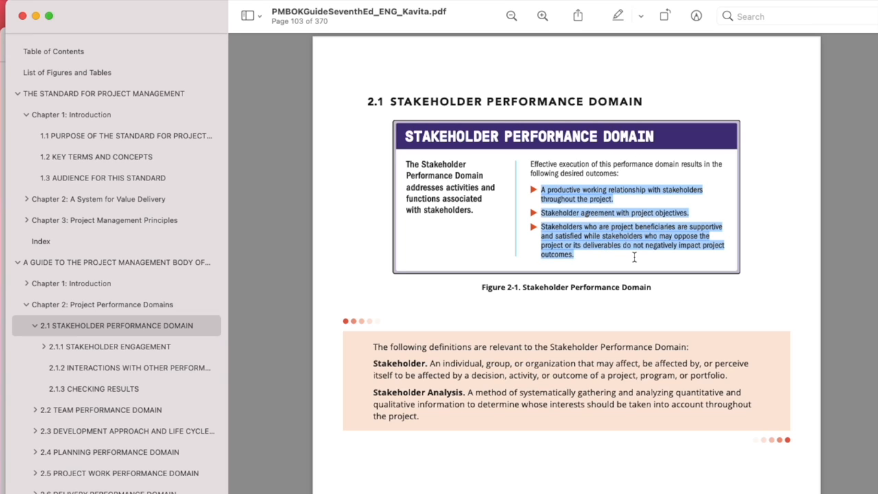
- Scroll down pages 106–111 past the communication table and checking results to 2.2 Team Performance Domain
scroll("down", 3)
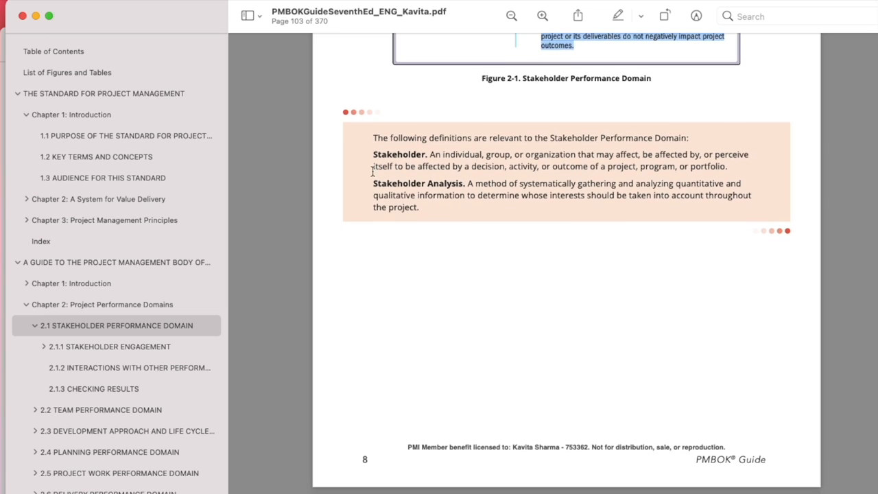
scroll("down", 3)
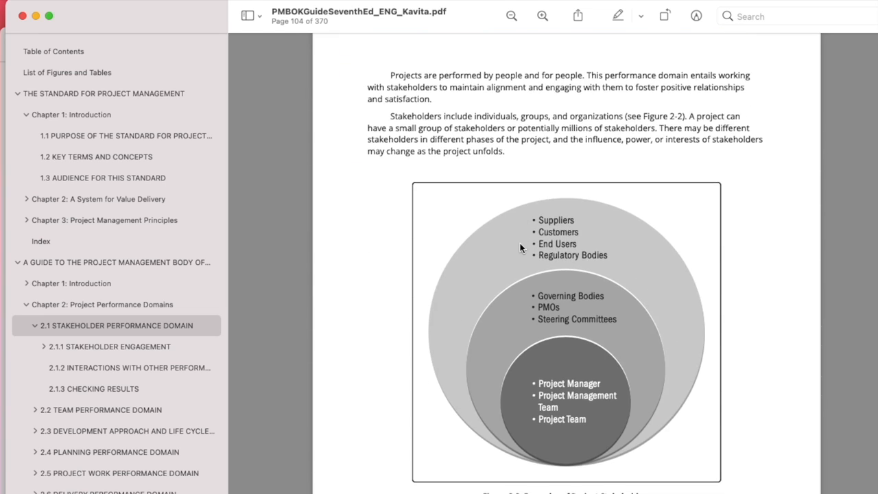
mouse_move(658, 387)
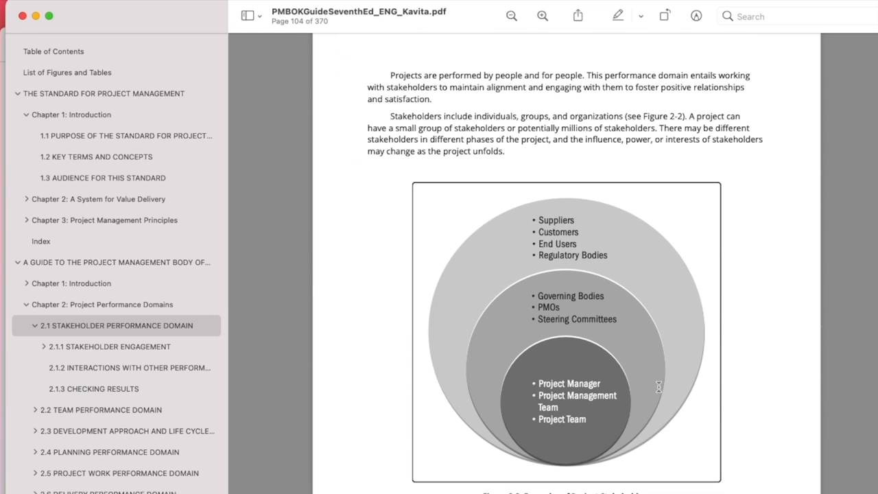
scroll("down", 3)
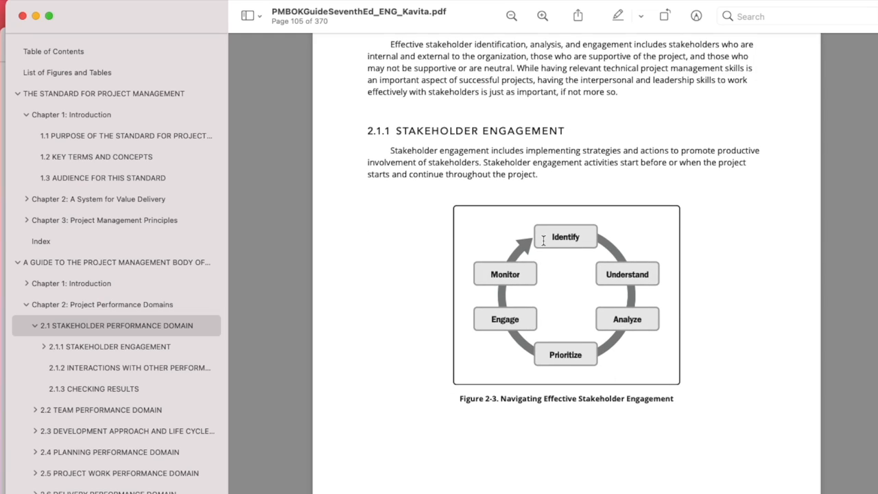
mouse_move(616, 243)
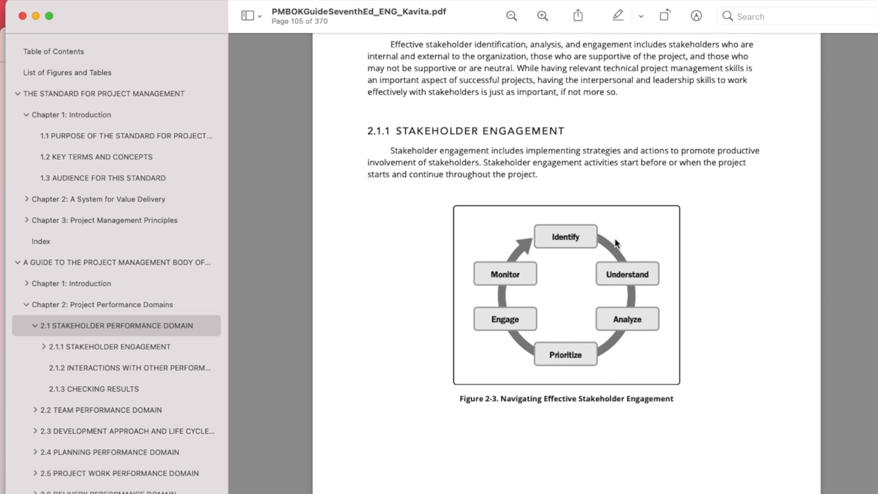
mouse_move(562, 244)
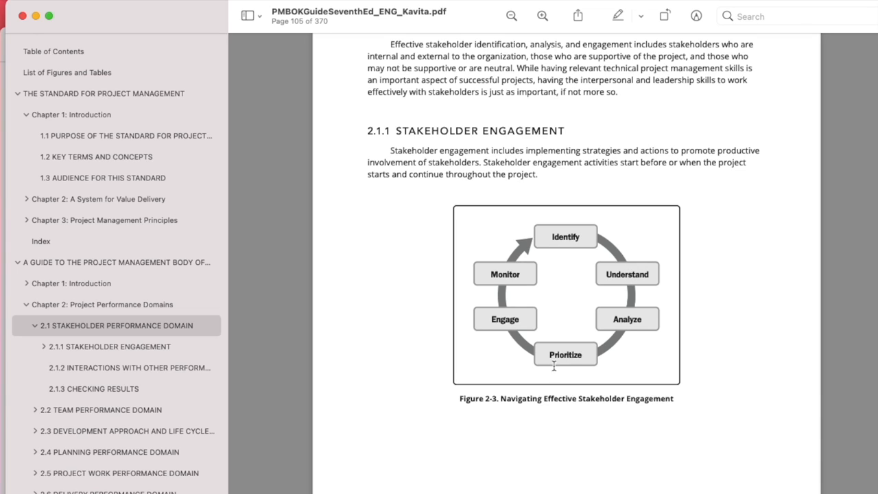
mouse_move(497, 260)
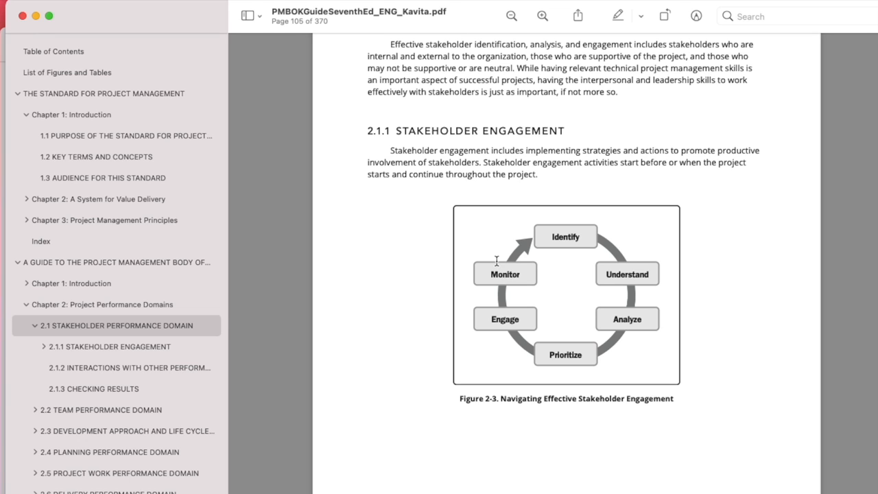
scroll("down", 3)
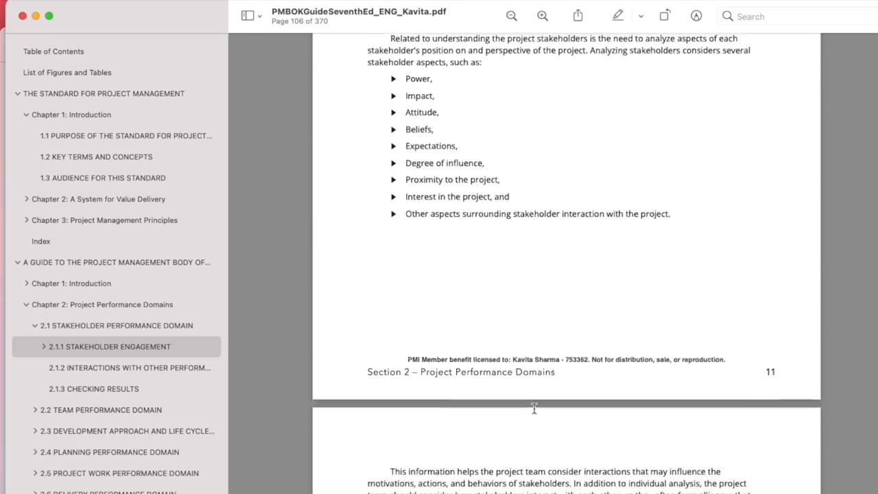
scroll("down", 3)
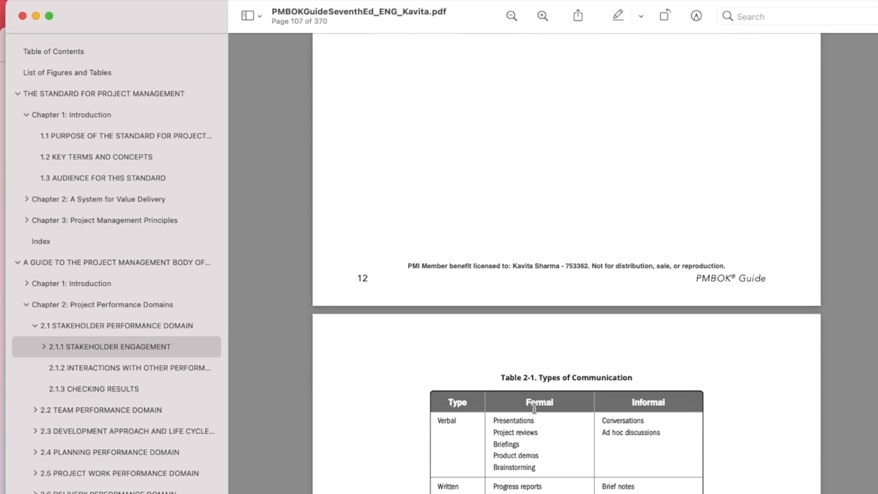
scroll("down", 3)
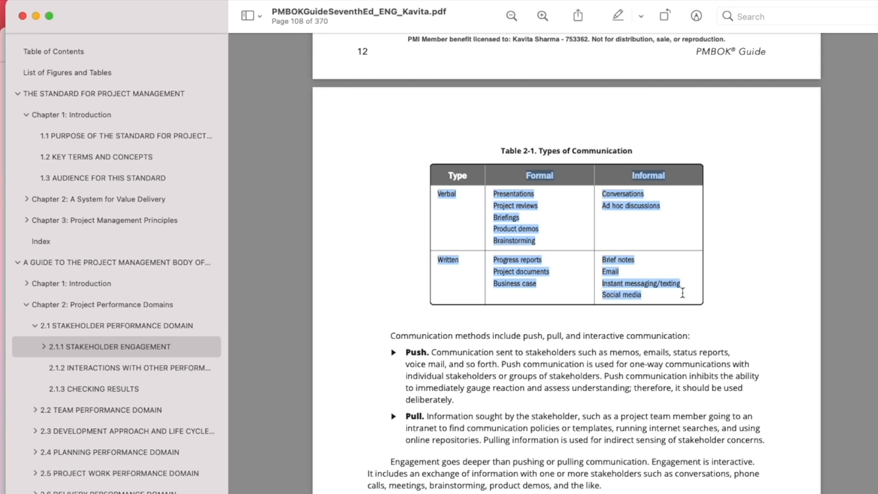
scroll("down", 3)
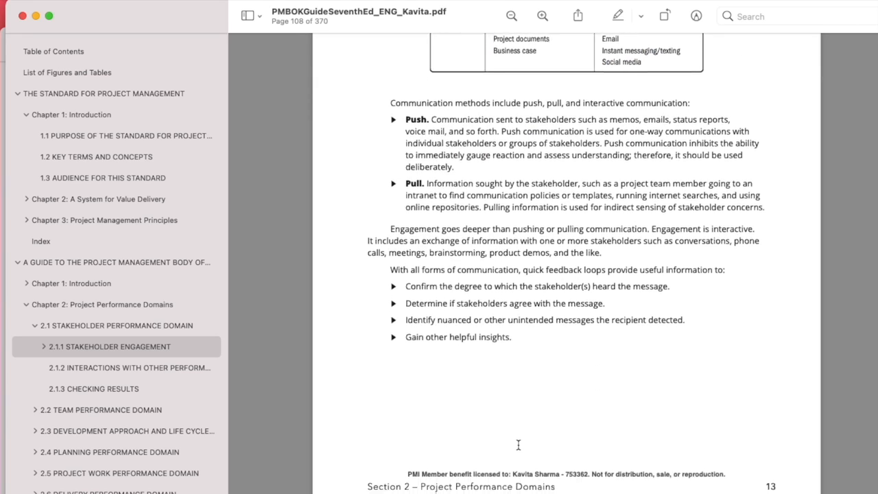
scroll("down", 3)
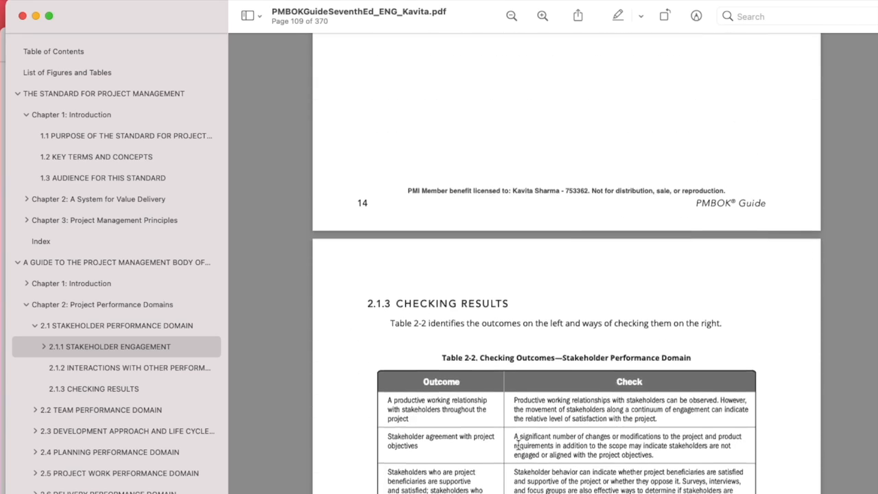
scroll("down", 3)
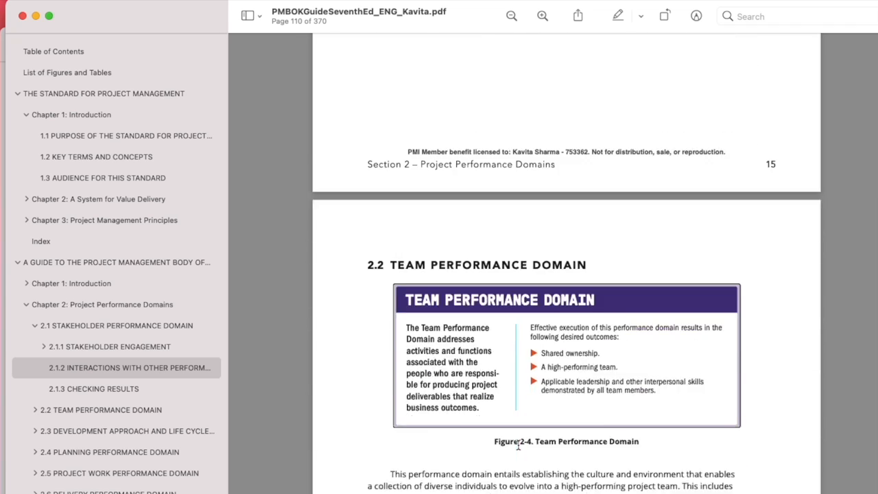
scroll("down", 3)
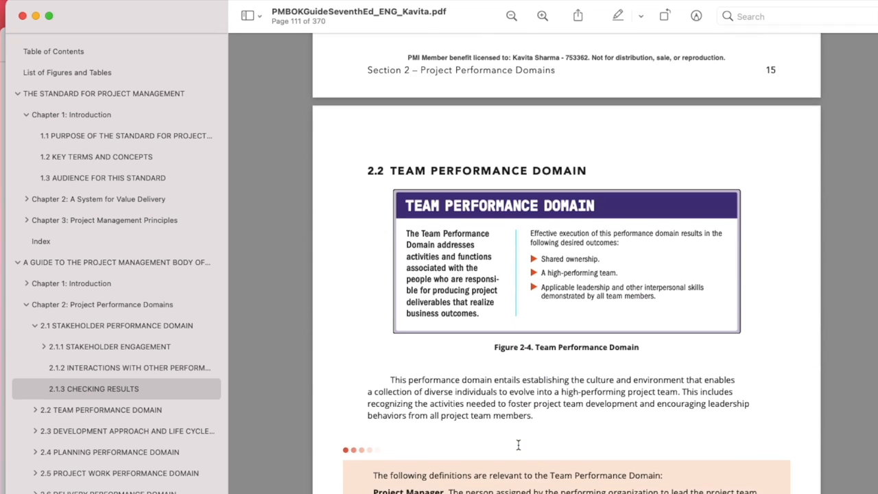
scroll("down", 3)
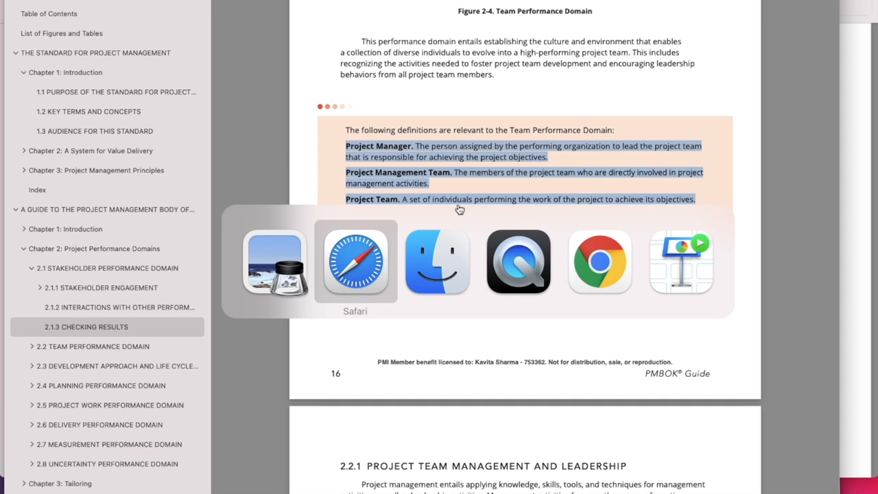
left_click(354, 261)
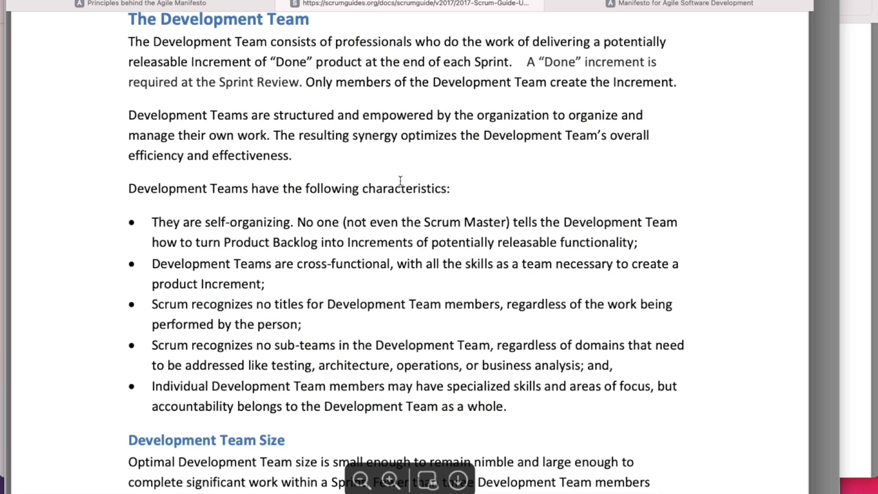
scroll("down", 3)
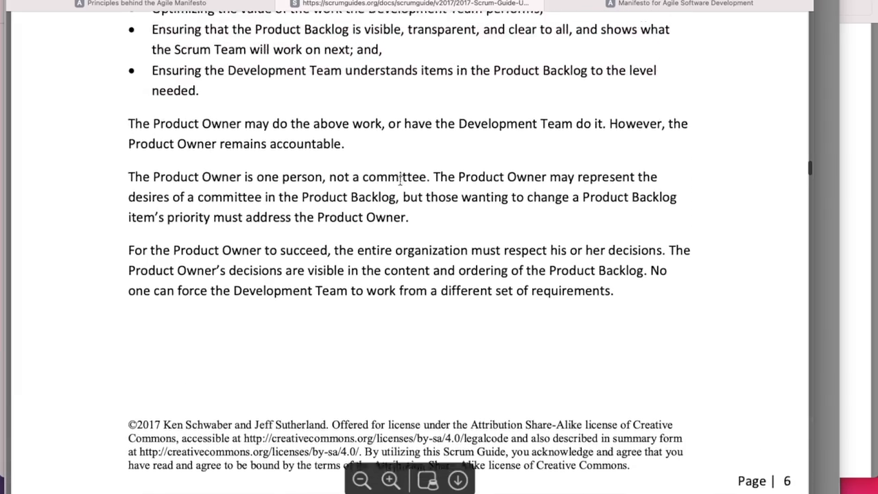
scroll("up", 3)
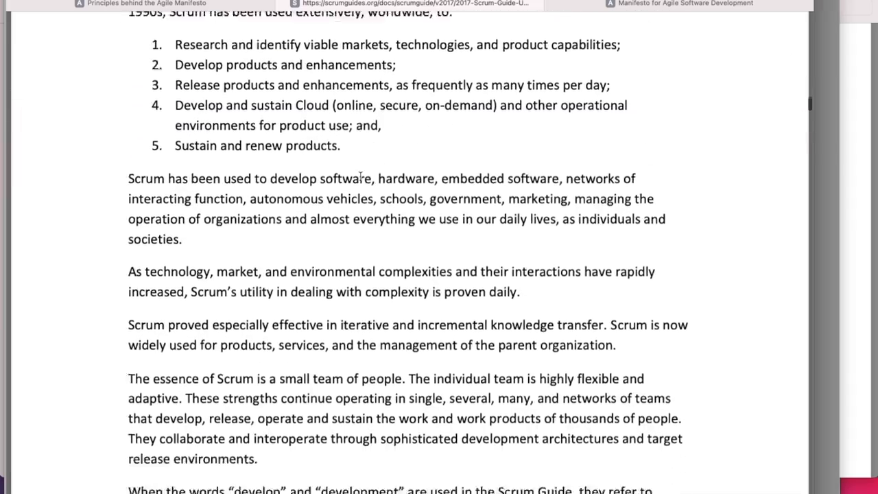
scroll("down", 3)
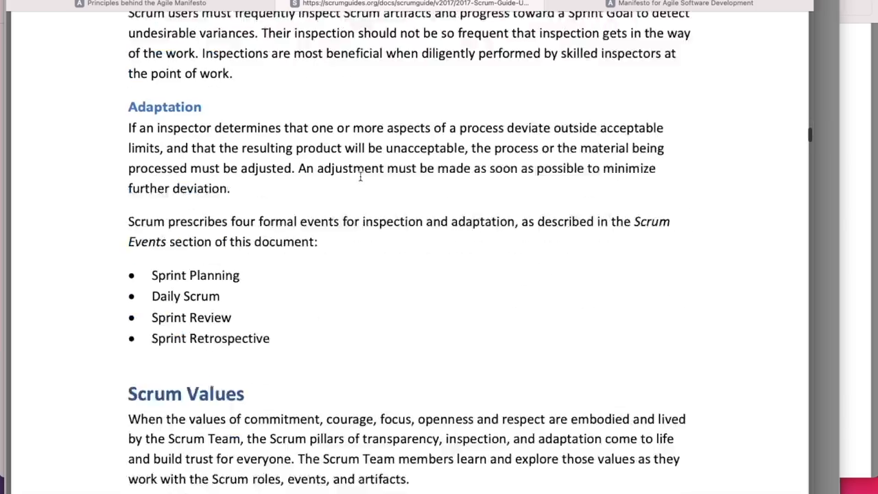
scroll("down", 3)
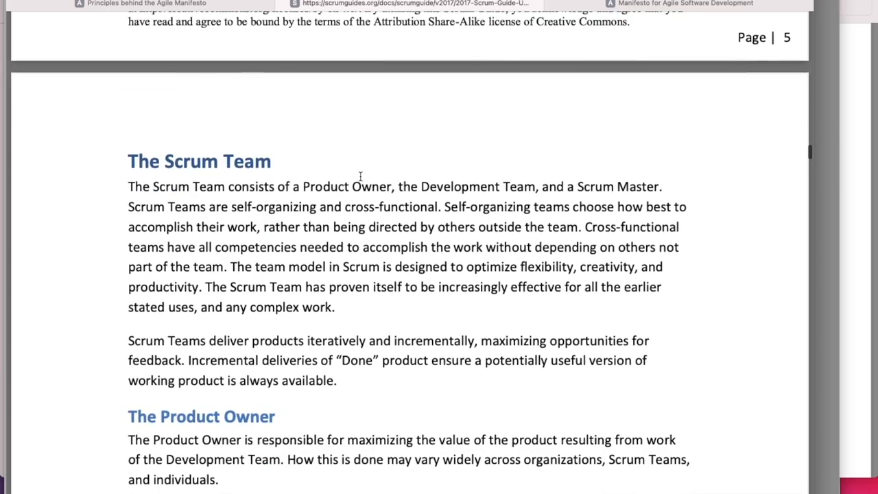
scroll("down", 3)
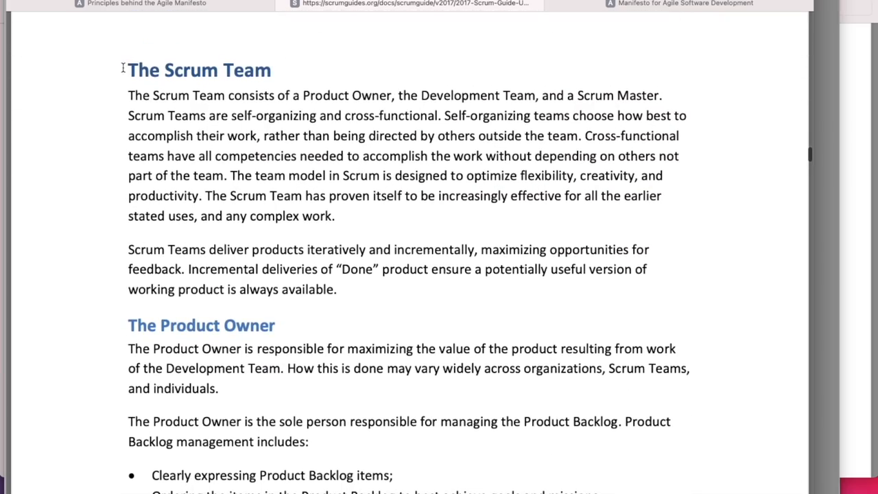
double_click(200, 323)
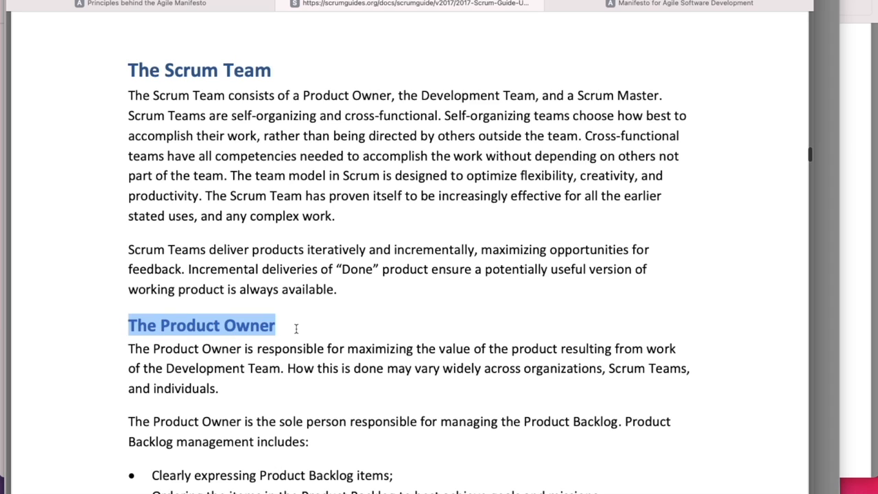
scroll("down", 3)
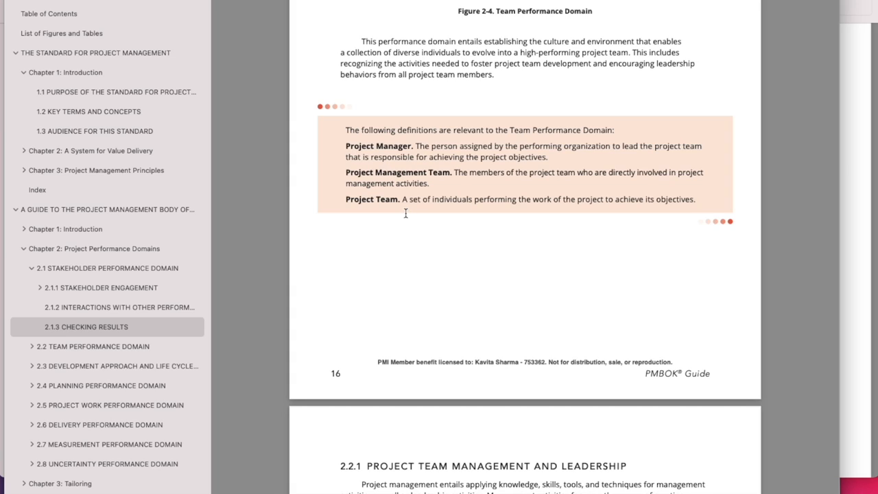
- Scroll through the Delivery Performance Domain deliverables and scope definition to 2.6.2.3 Moving Targets of Completion
scroll("down", 3)
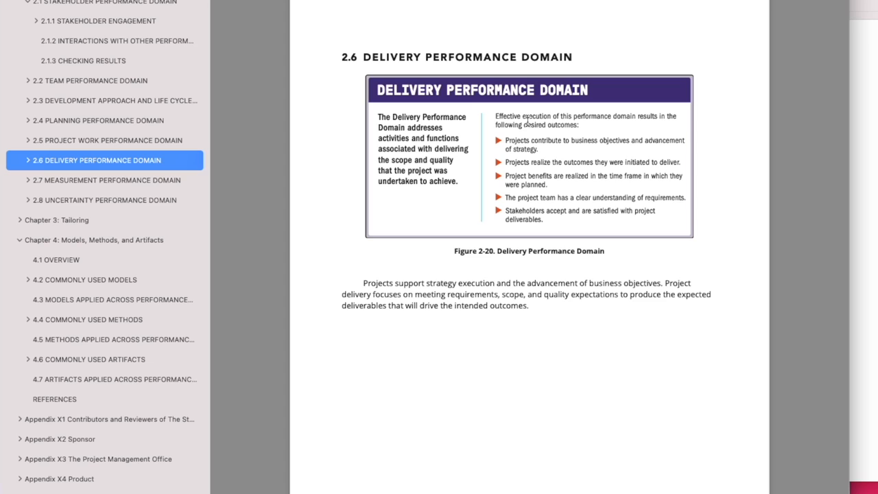
scroll("down", 3)
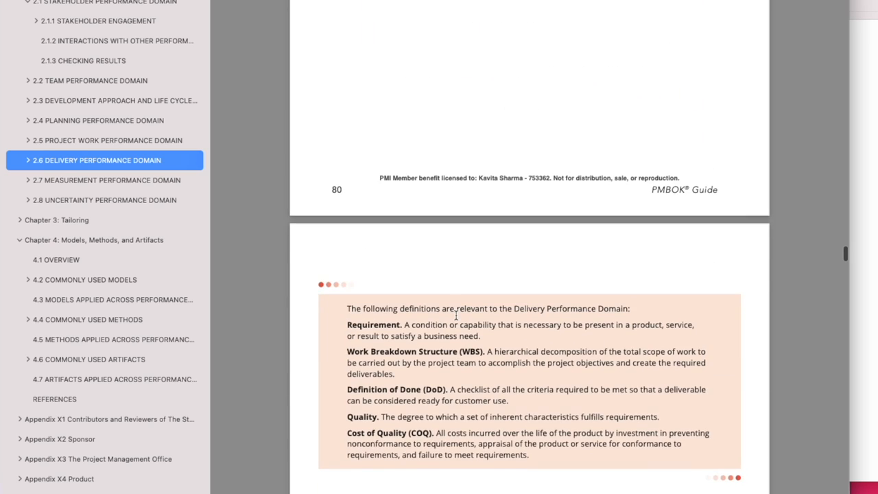
scroll("down", 3)
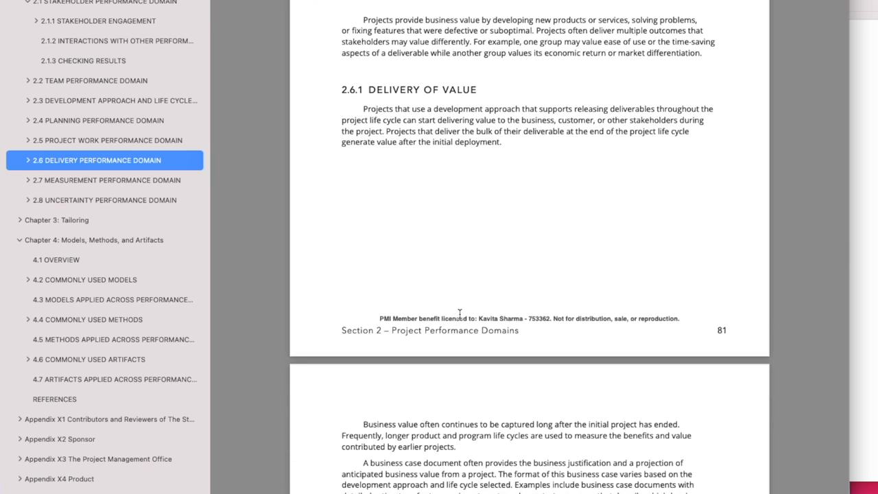
scroll("down", 3)
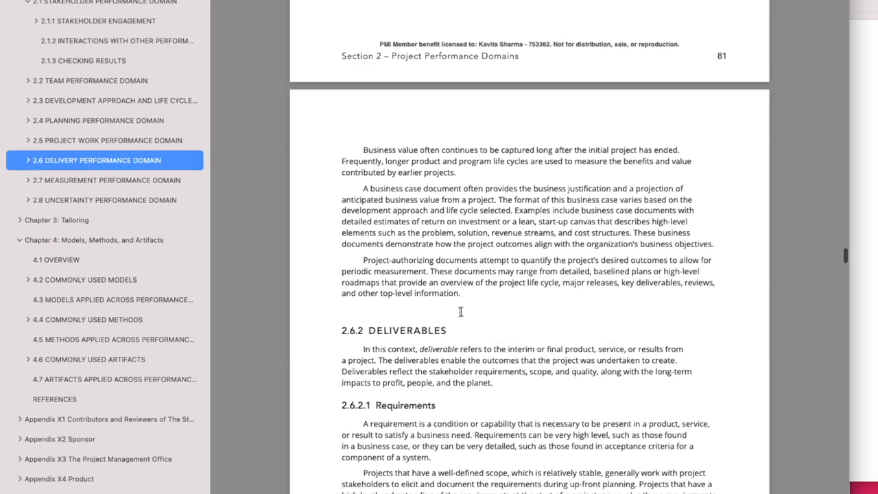
scroll("down", 3)
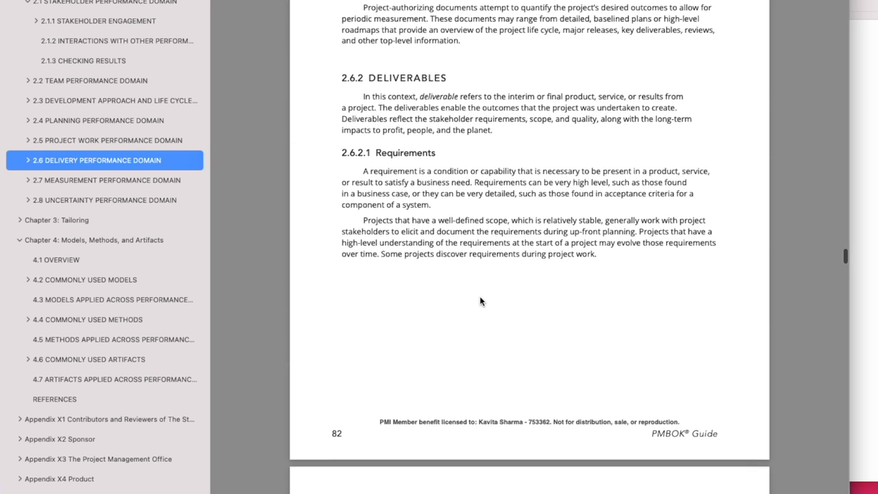
scroll("down", 3)
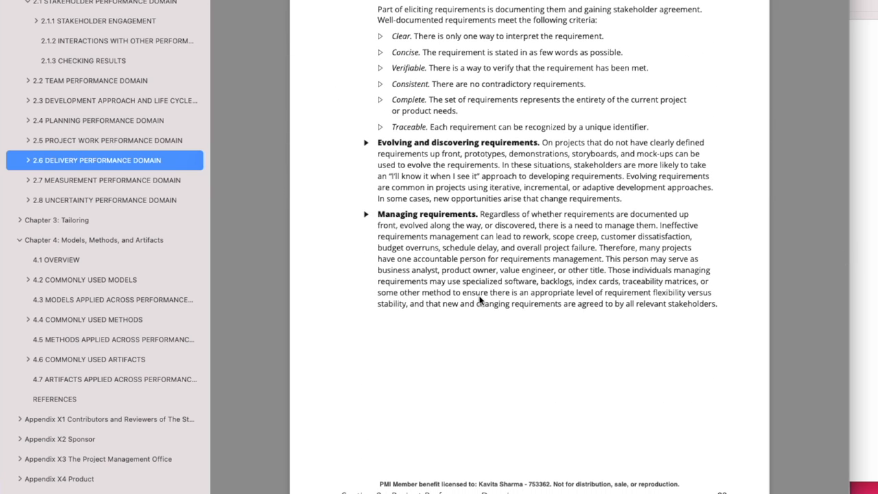
scroll("down", 3)
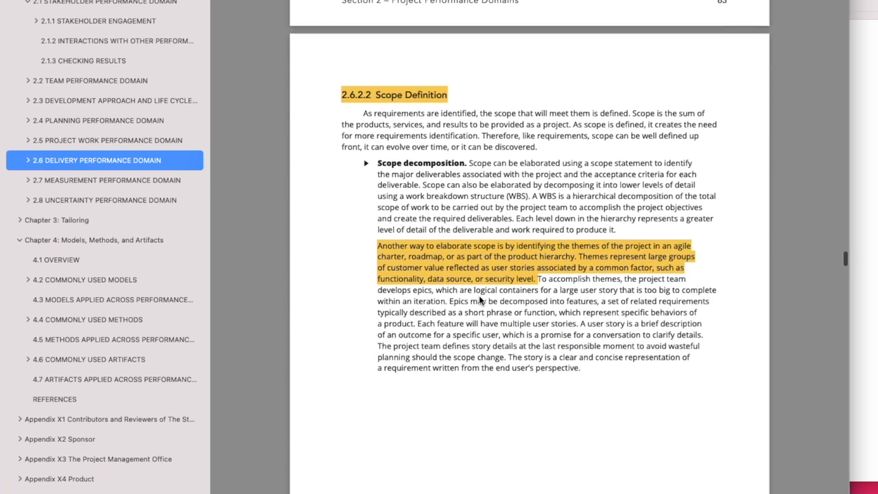
scroll("down", 3)
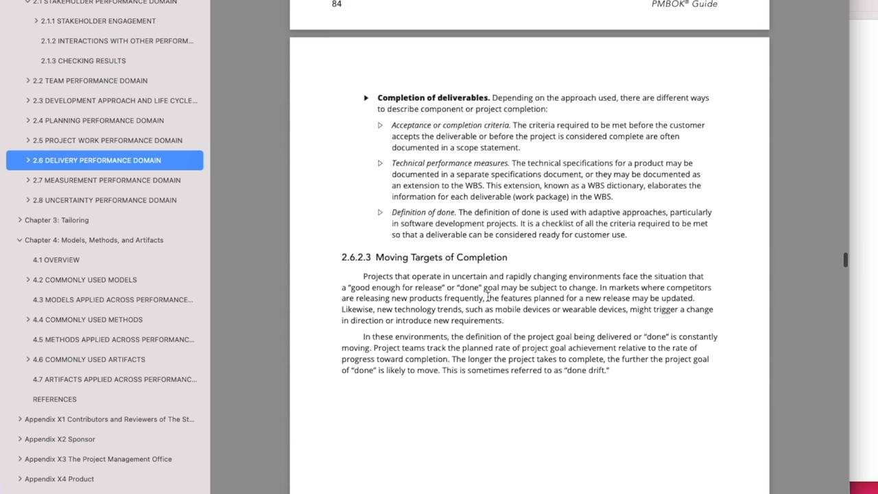
scroll("down", 3)
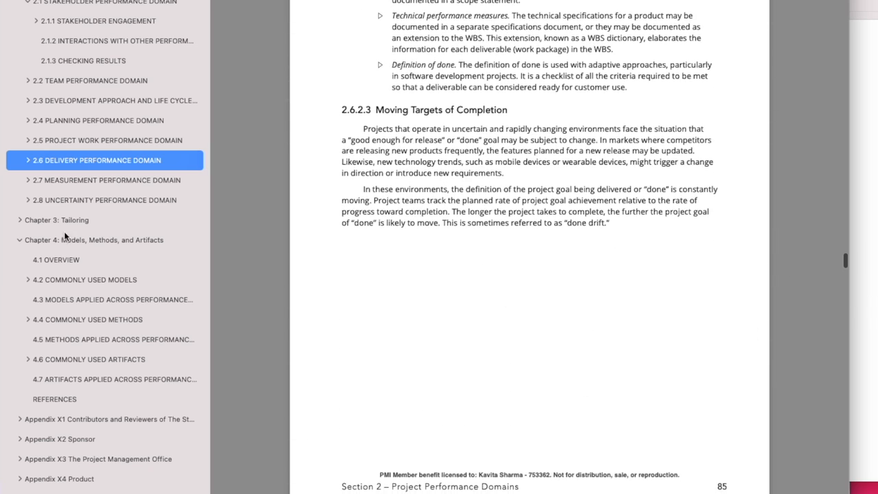
- Read down the Measurement Performance Domain to the leading and lagging indicators bullets
left_click(108, 180)
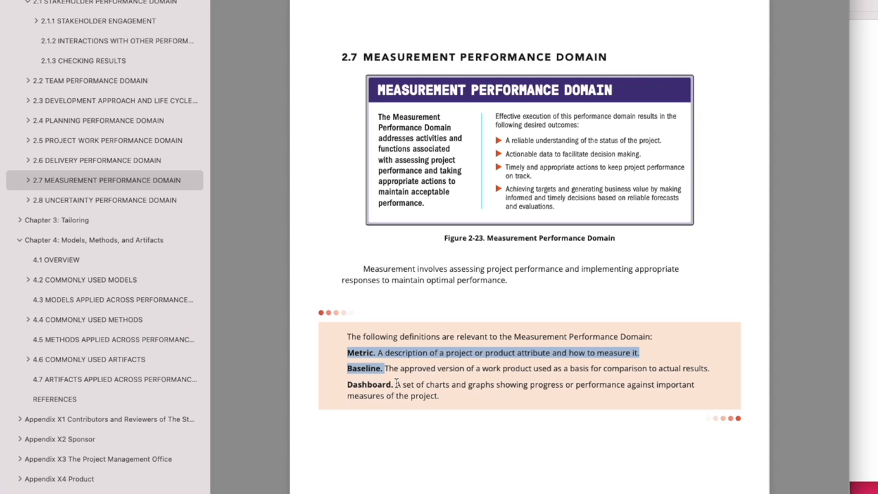
scroll("down", 3)
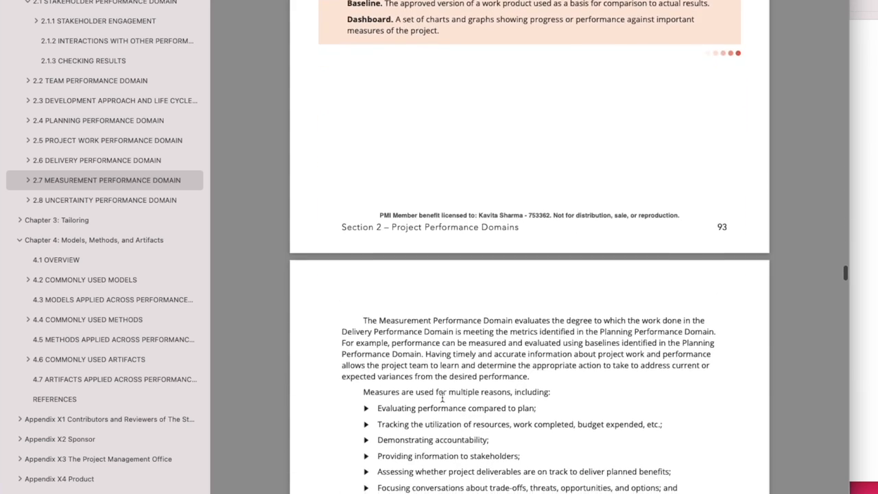
scroll("down", 3)
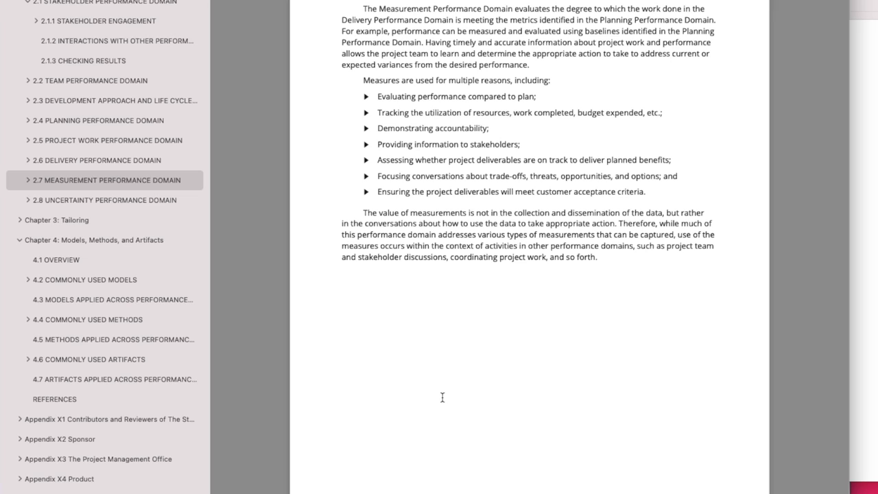
mouse_move(447, 397)
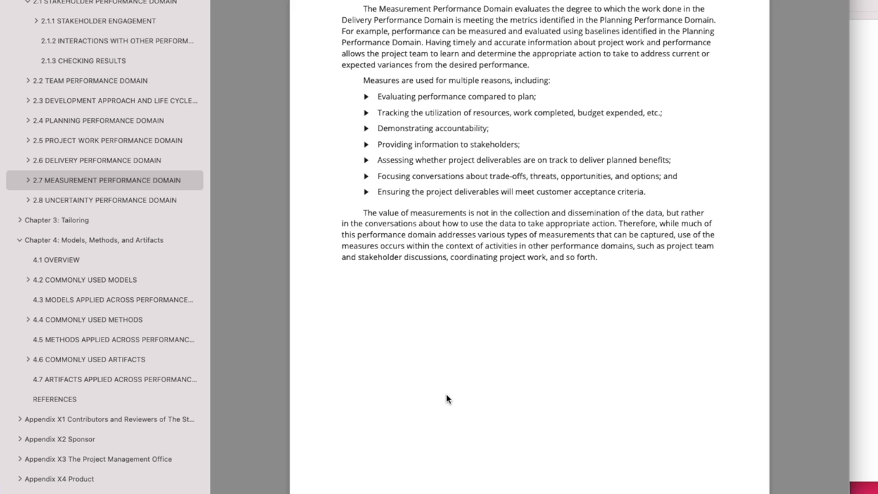
scroll("down", 3)
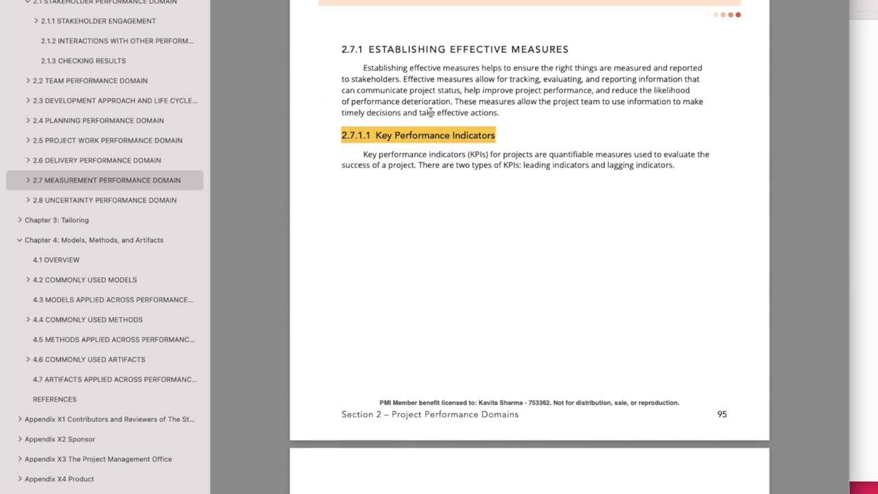
scroll("down", 3)
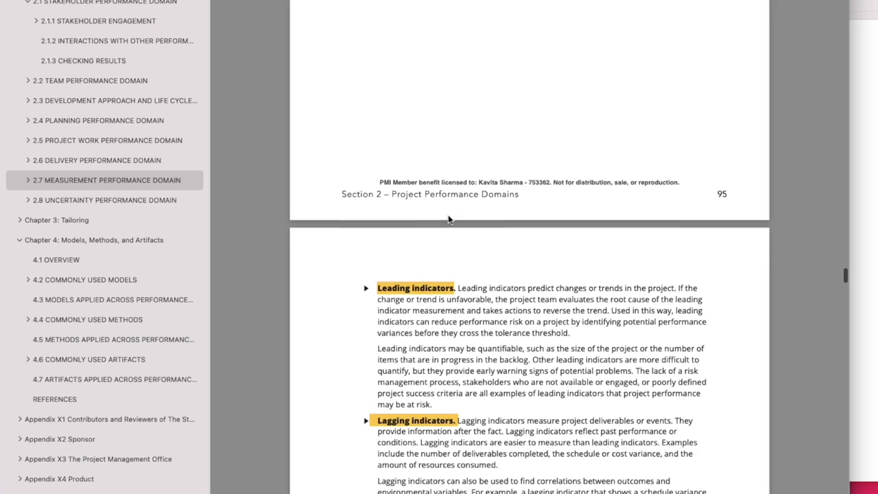
scroll("down", 3)
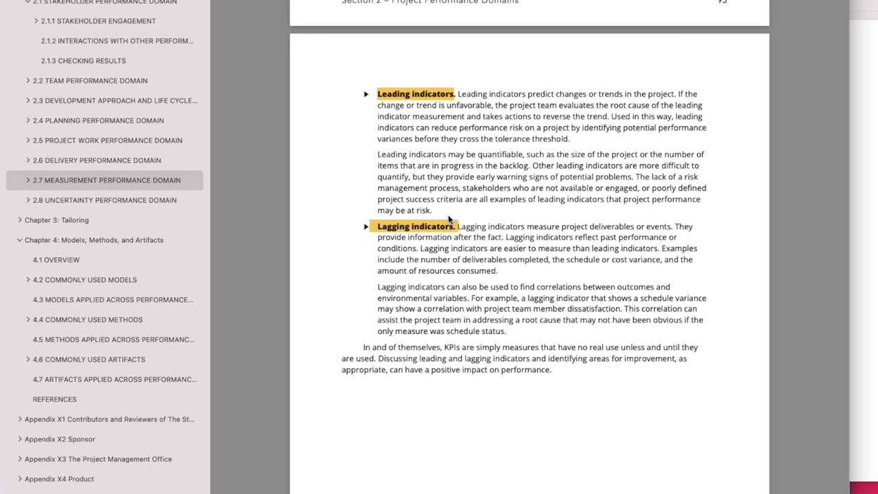
- Jump to 2.8 Uncertainty Performance Domain and page down through ambiguity, complexity, volatility and risk
left_click(104, 200)
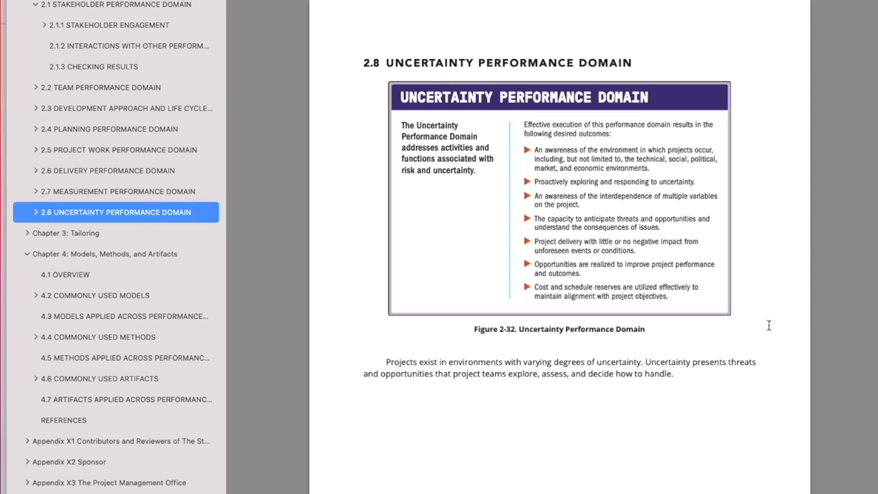
mouse_move(594, 211)
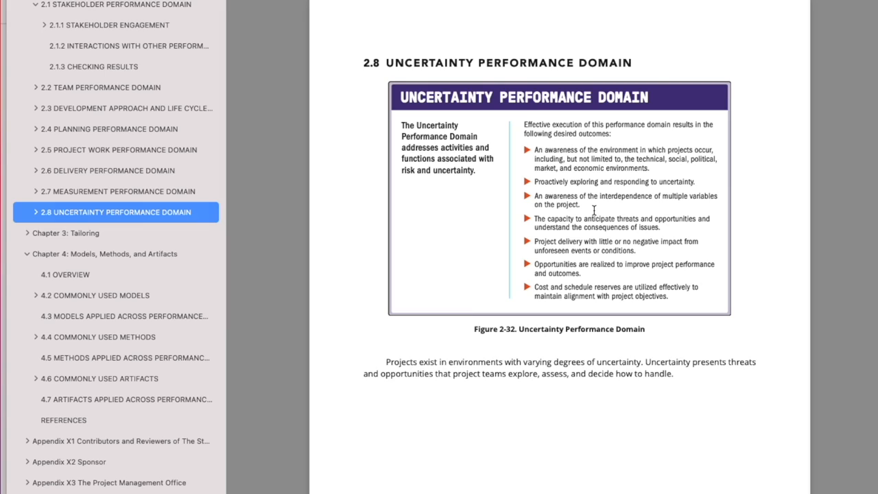
scroll("down", 3)
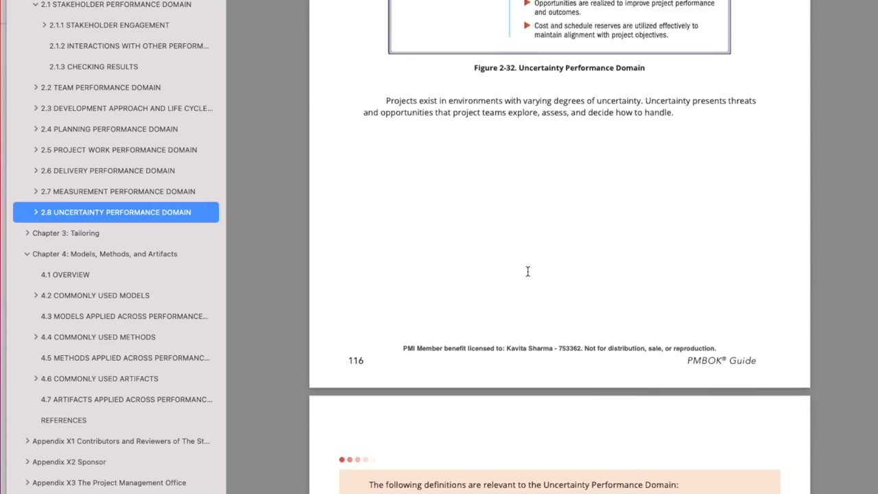
scroll("down", 3)
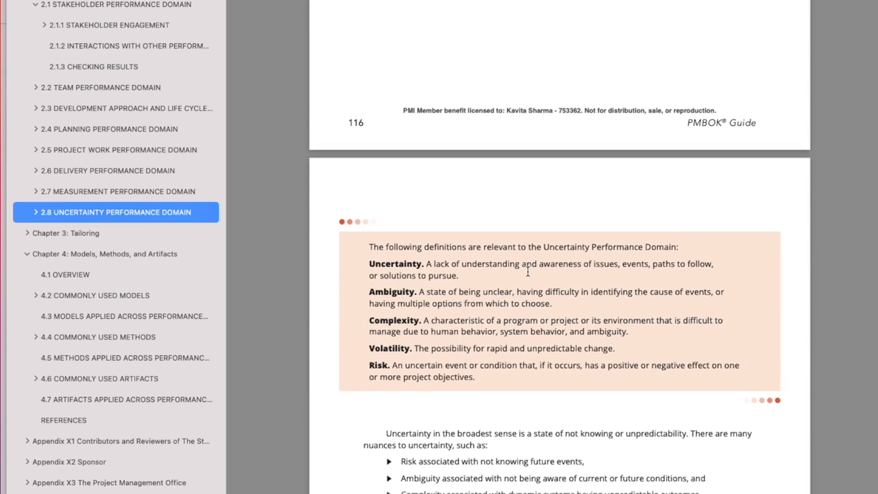
scroll("up", 3)
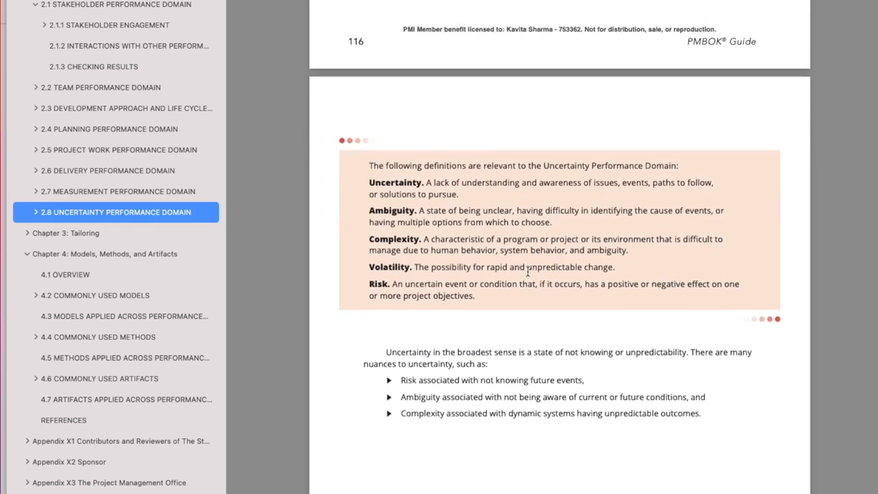
scroll("down", 3)
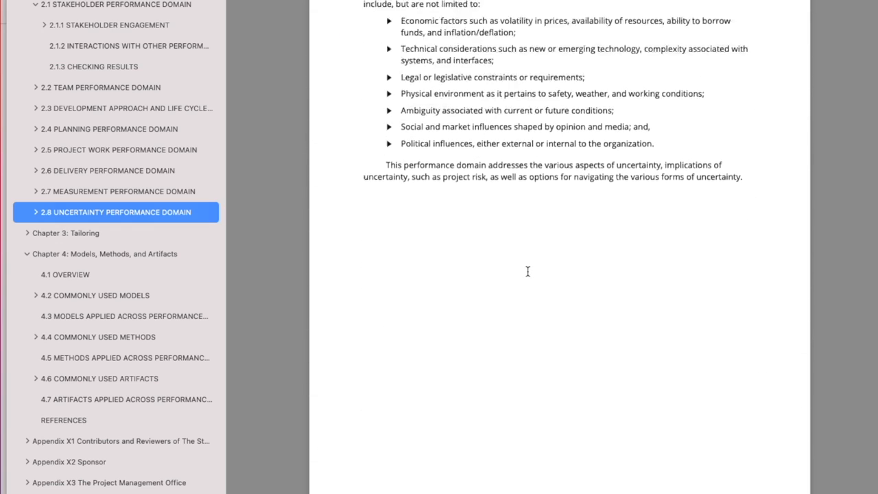
scroll("down", 3)
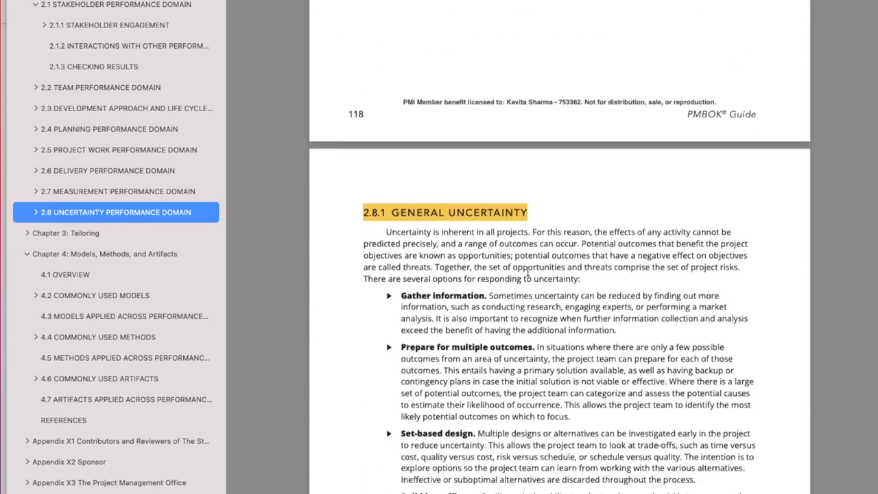
scroll("down", 3)
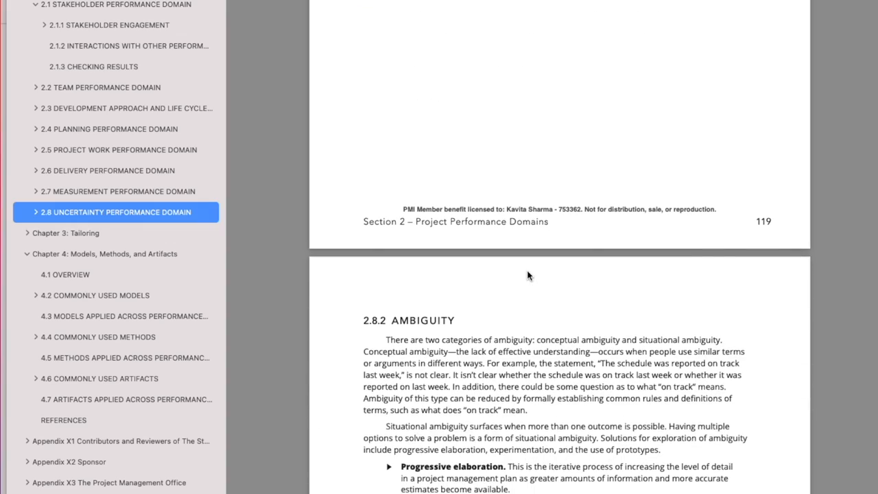
scroll("down", 3)
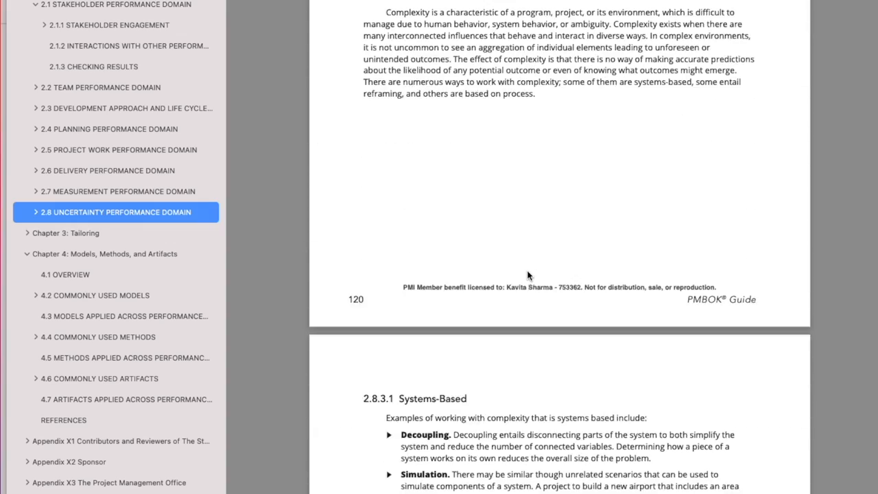
scroll("down", 3)
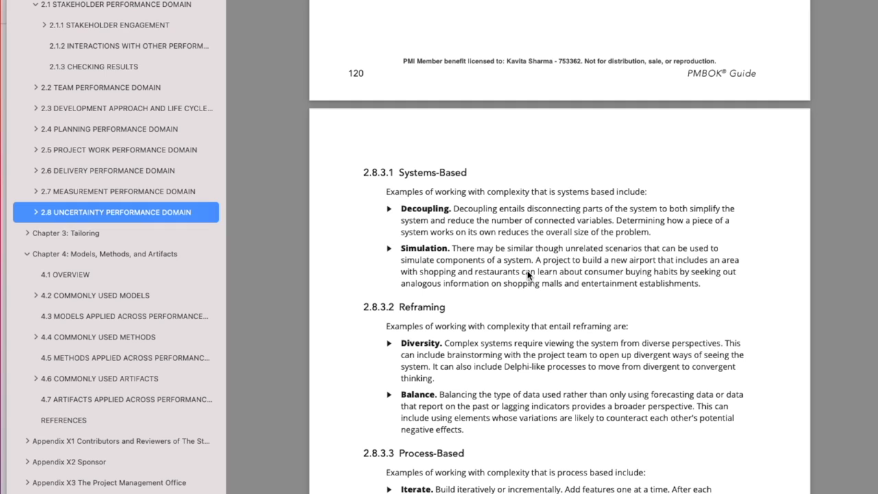
- Mark the word Simulation and continue down past the threat responses to the Figure 2-33 risk tracking chart
double_click(422, 247)
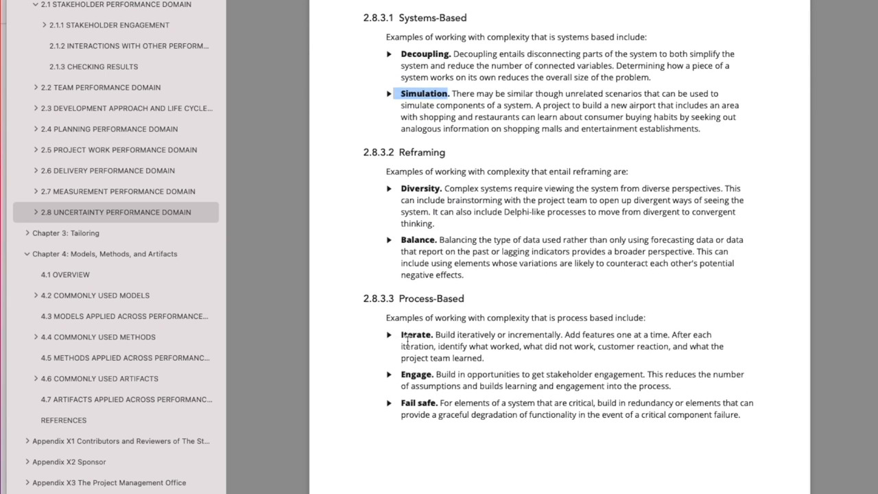
scroll("down", 3)
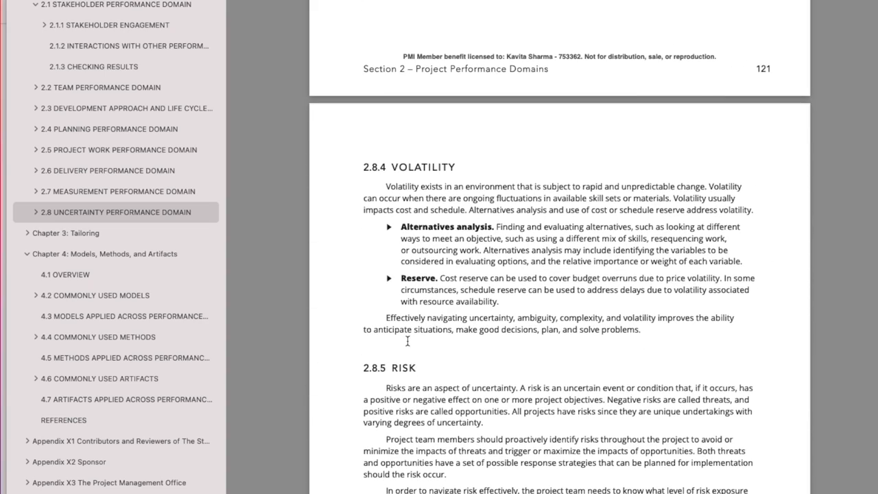
scroll("down", 3)
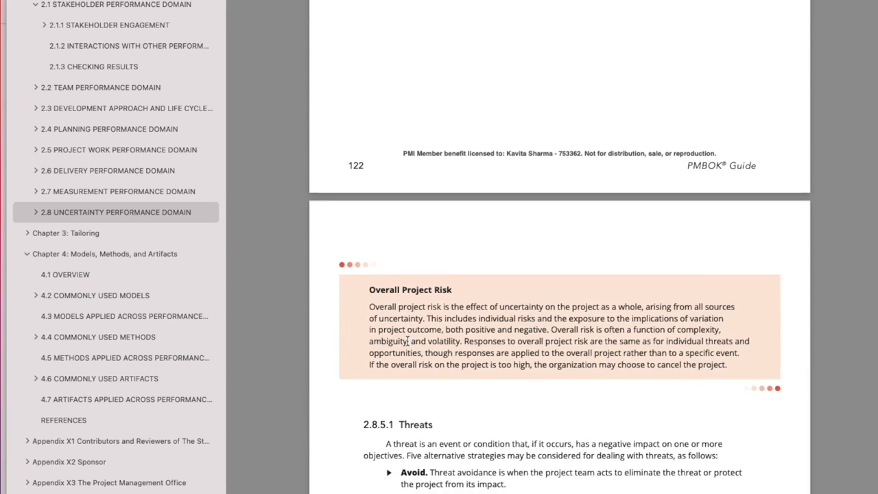
scroll("down", 3)
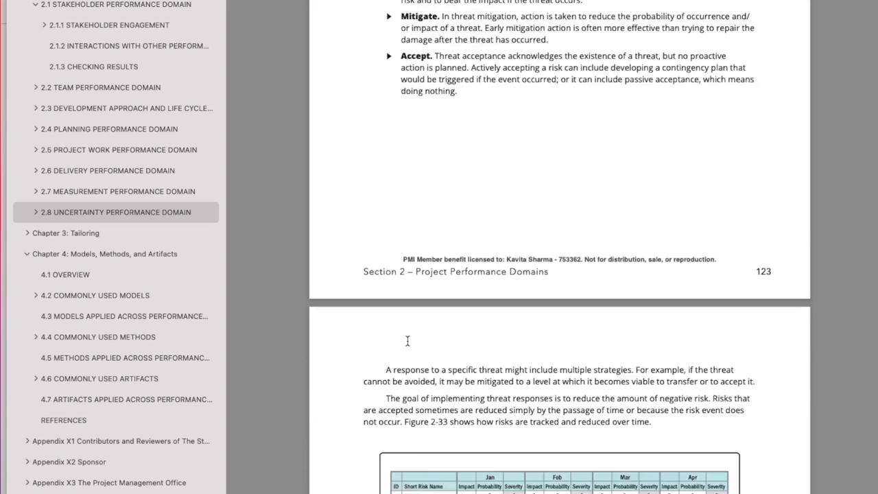
scroll("down", 3)
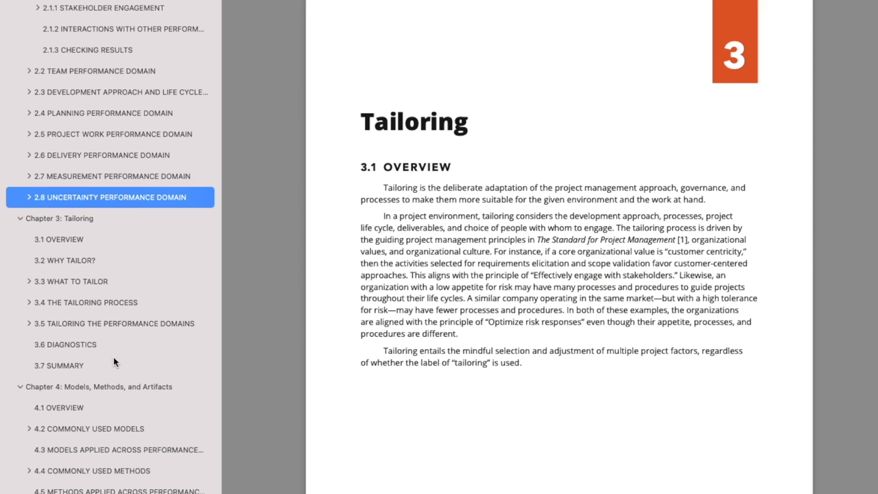
- Jump to the Tailoring overview and page through What to Tailor's processes, engagement and tools sections
left_click(58, 239)
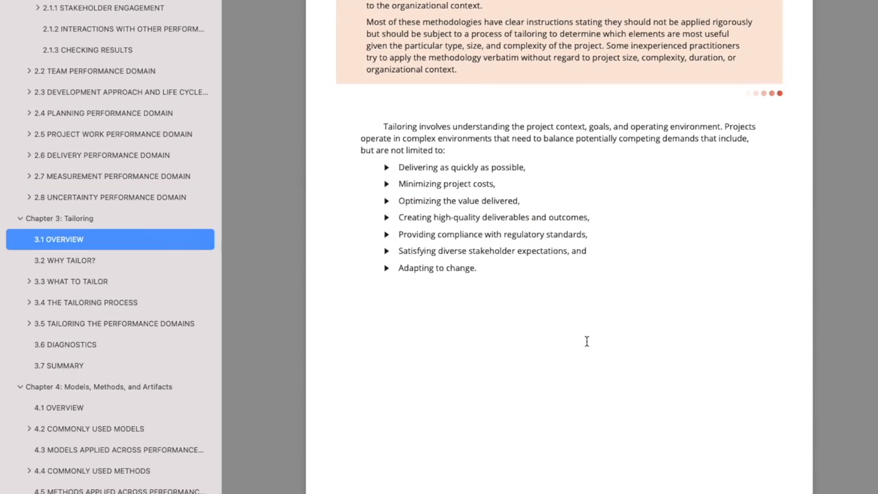
scroll("down", 3)
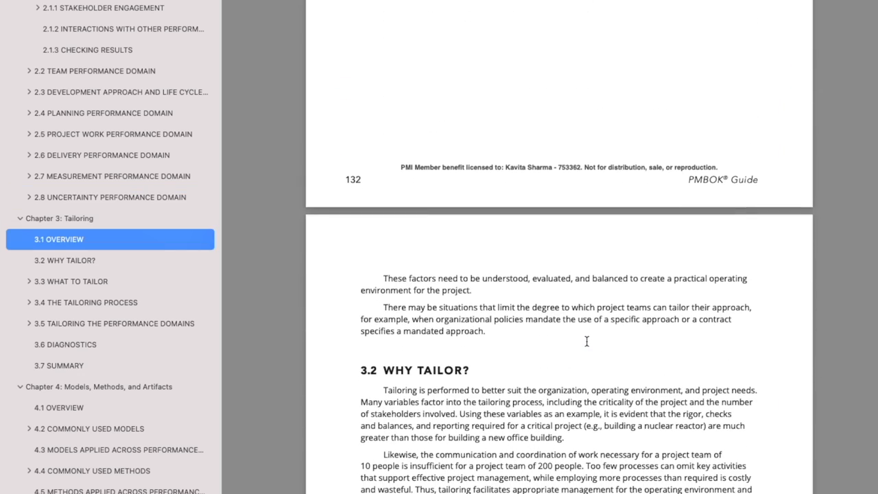
scroll("down", 3)
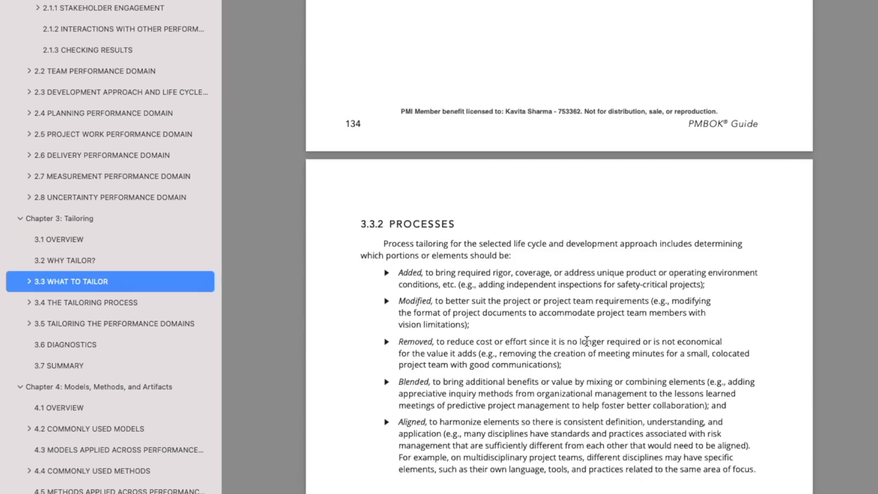
scroll("down", 3)
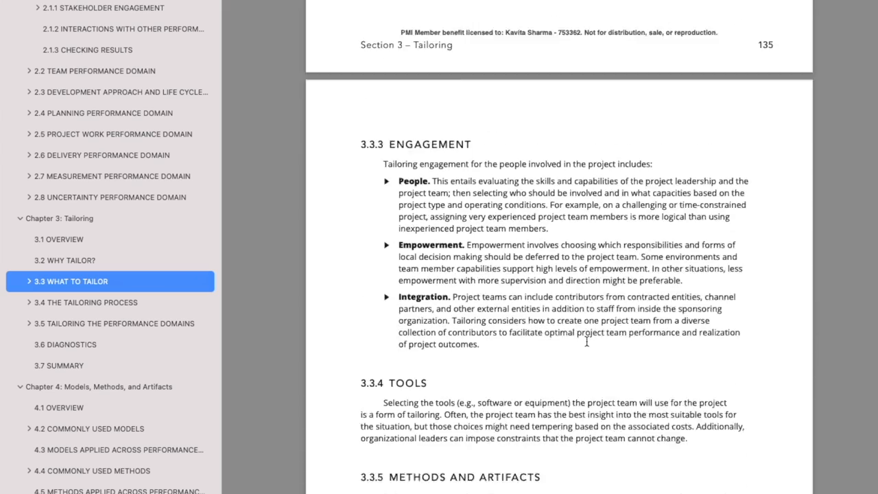
left_click(98, 387)
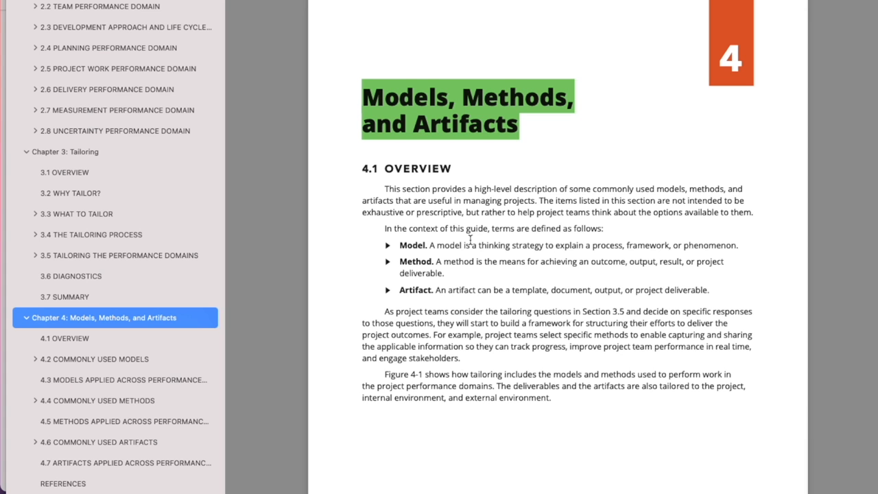
- Mark 'thinking strategy' in the Model definition and 'means for achieving an outcome' in the Method definition
double_click(487, 244)
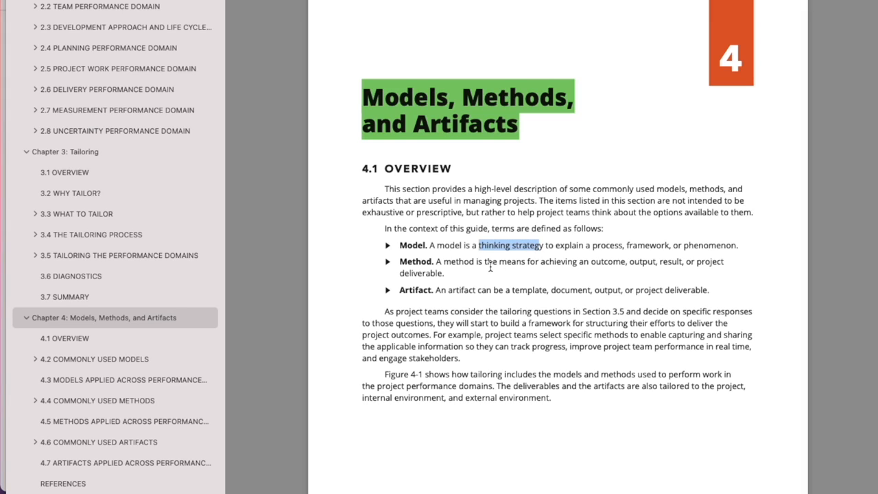
left_click_drag(482, 261, 609, 261)
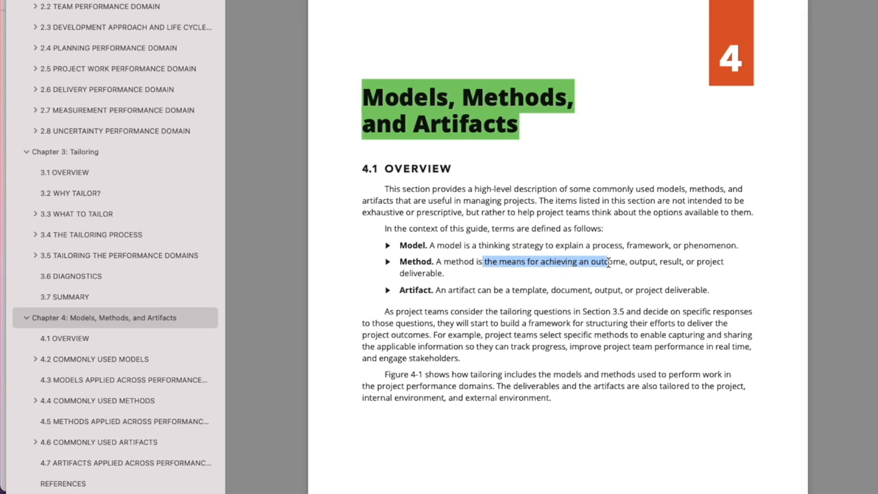
mouse_move(498, 291)
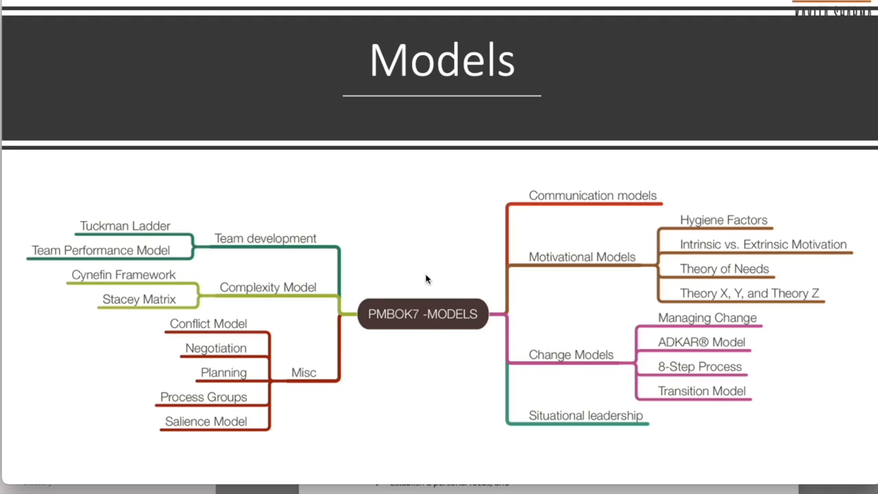
mouse_move(409, 275)
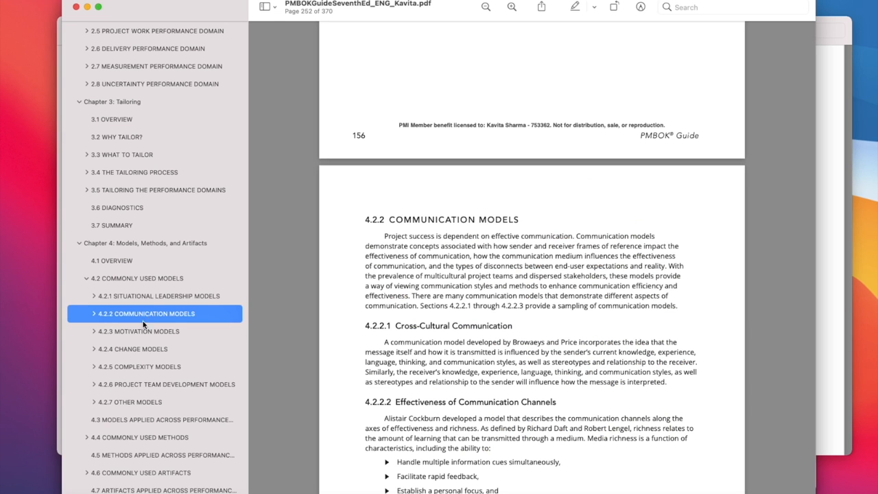
- Visit the complexity models and Tuckman ladder team development models, then jump to 4.4 Commonly Used Methods
left_click(140, 367)
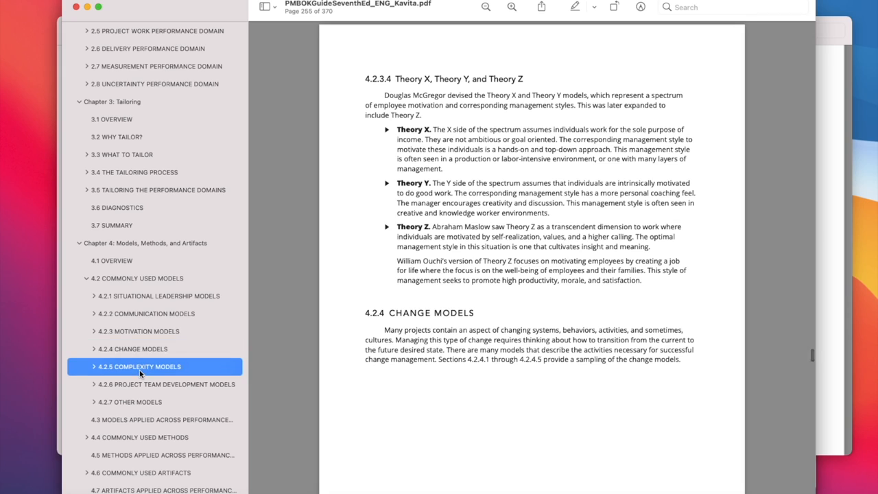
left_click(167, 385)
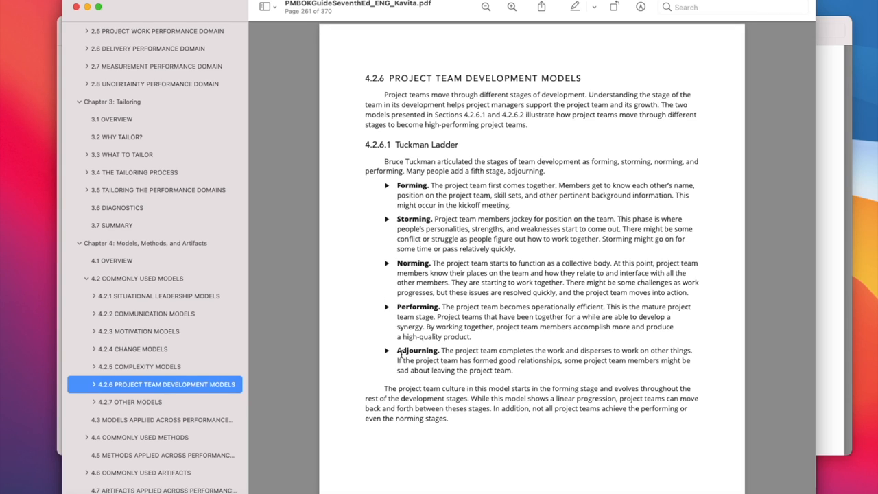
scroll("down", 3)
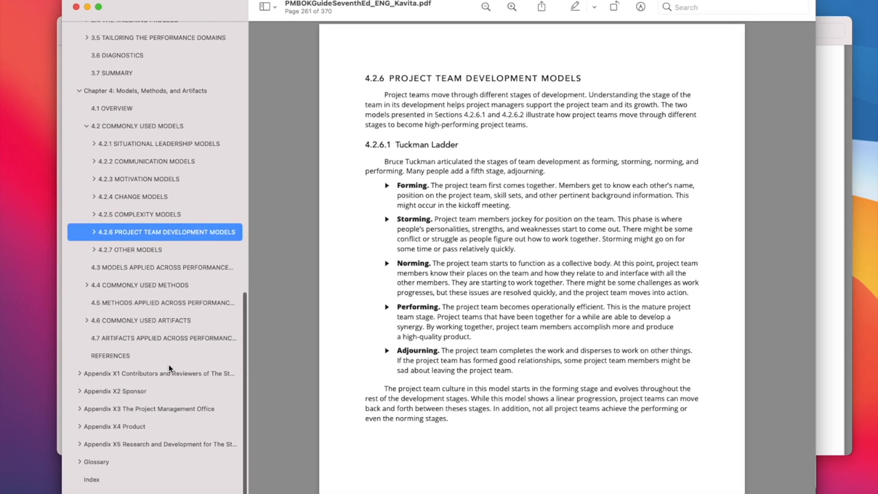
mouse_move(137, 286)
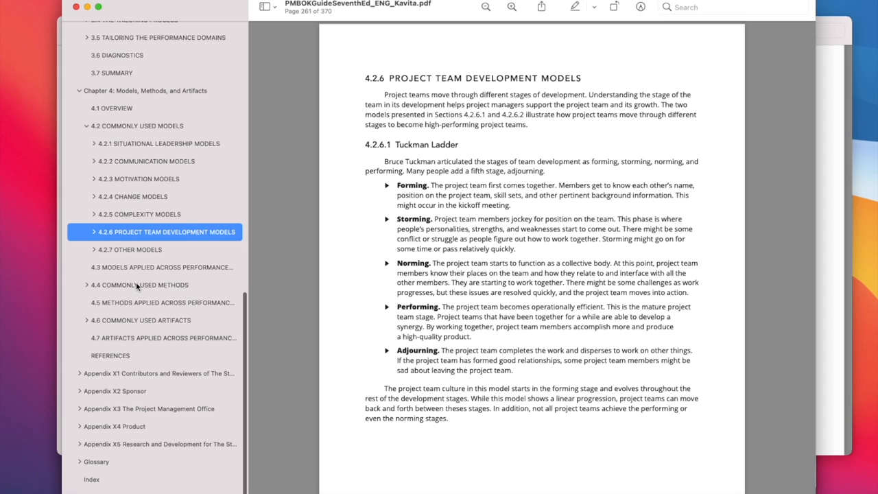
left_click(142, 284)
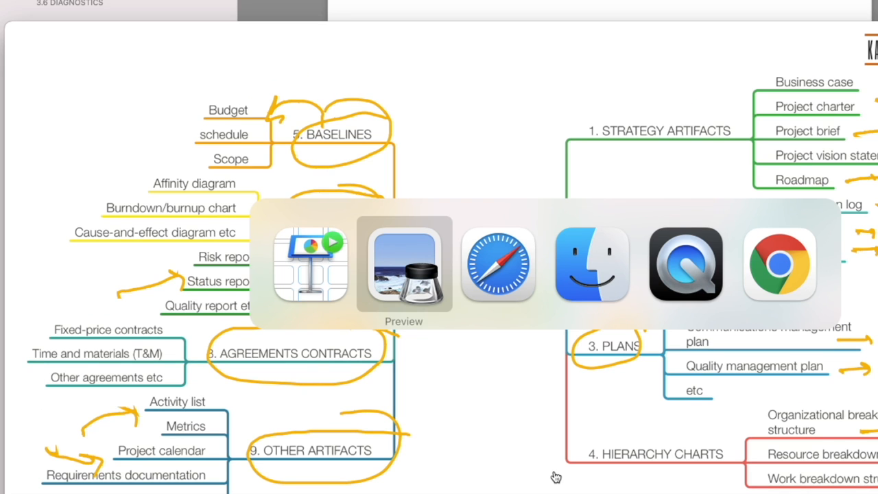
- Return to Preview, expand 4.6 Commonly Used Artifacts, mark the assumption log definition and visit the plans section
left_click(404, 263)
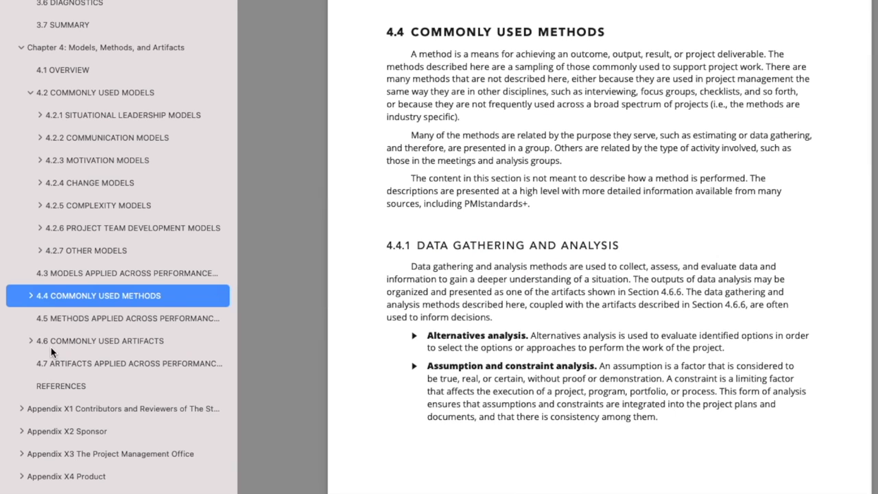
left_click(101, 340)
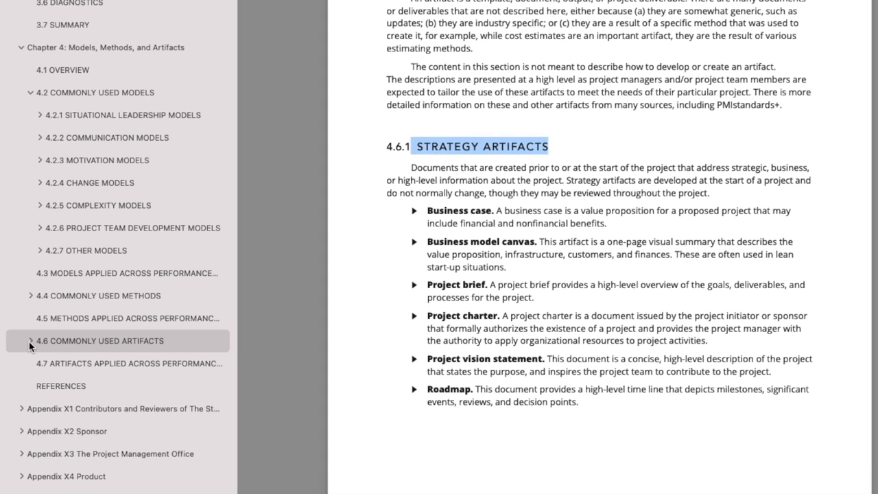
left_click(30, 340)
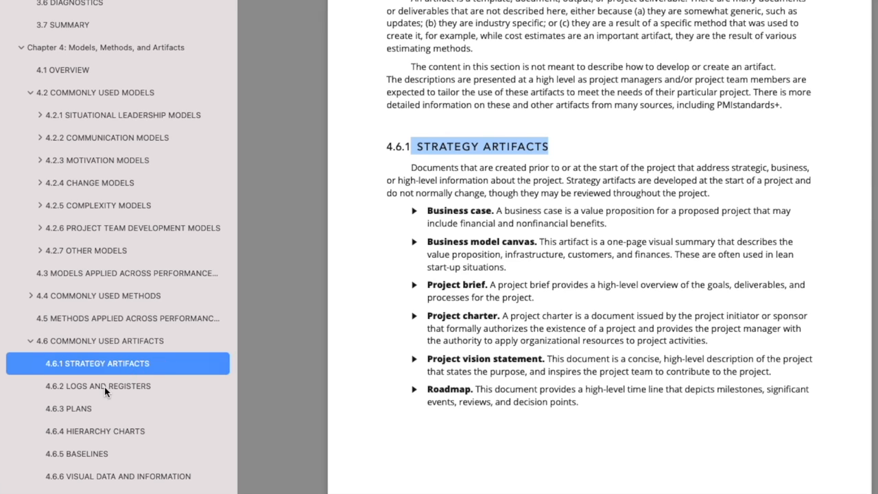
left_click(98, 385)
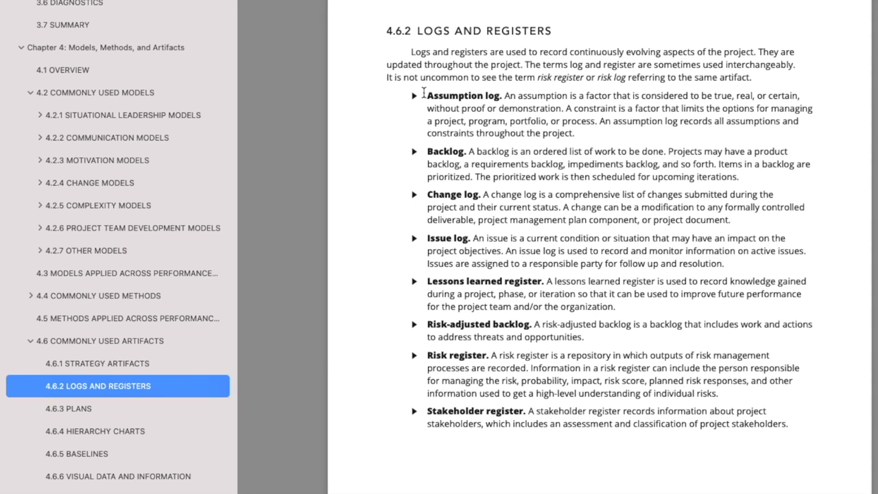
left_click_drag(423, 96, 814, 108)
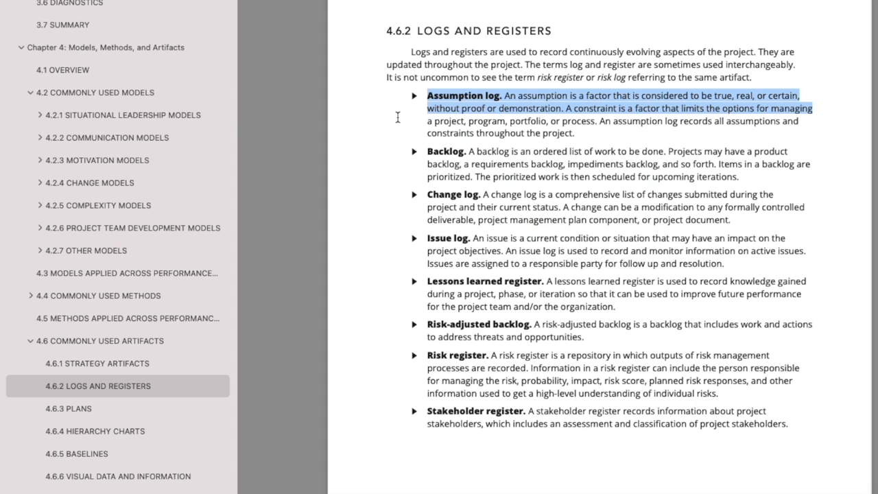
left_click(69, 409)
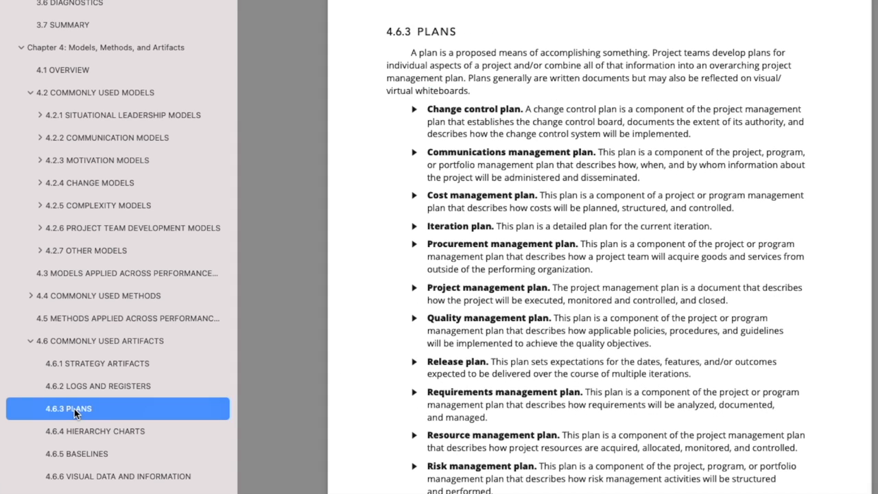
mouse_move(473, 329)
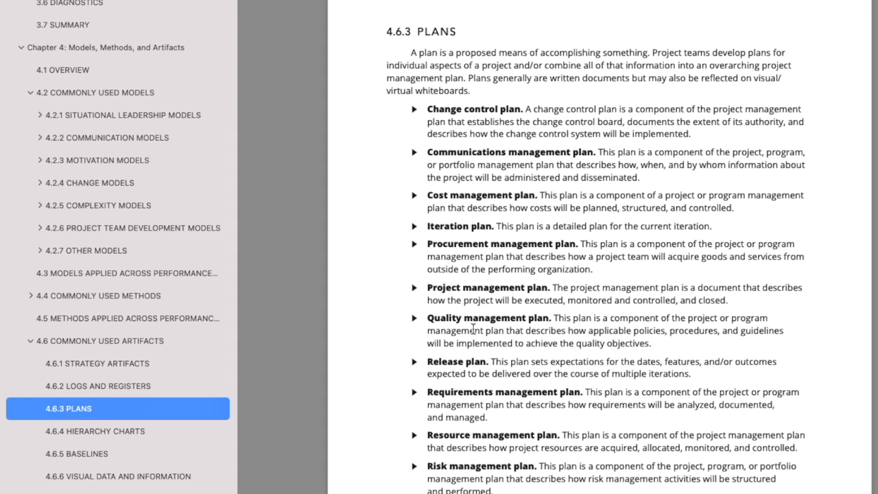
scroll("down", 3)
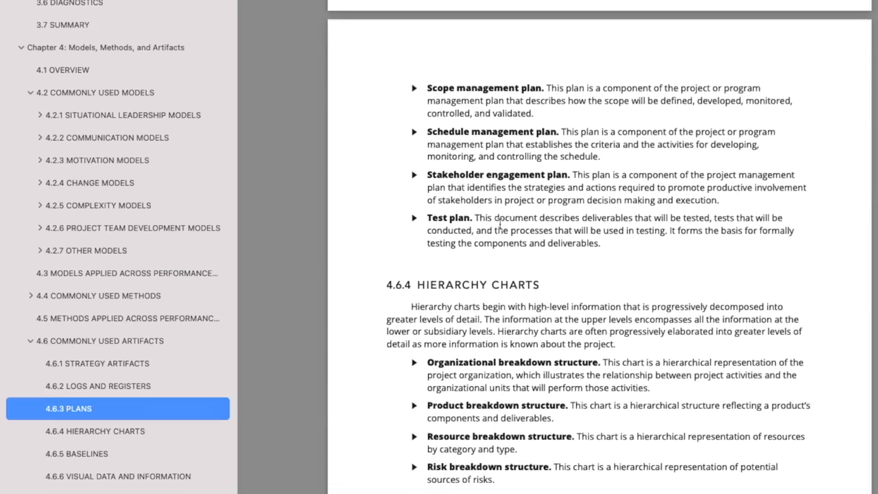
scroll("up", 3)
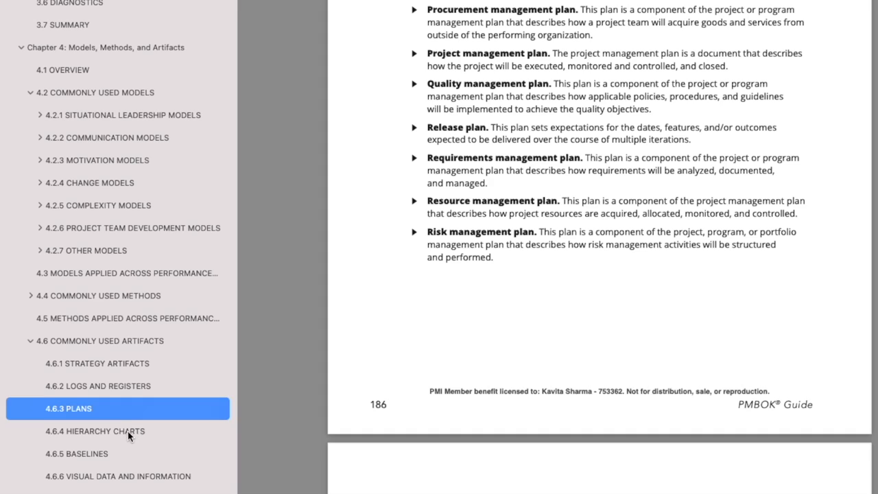
- Browse the hierarchy charts, baselines and visual data and information artifacts on page 189
left_click(96, 431)
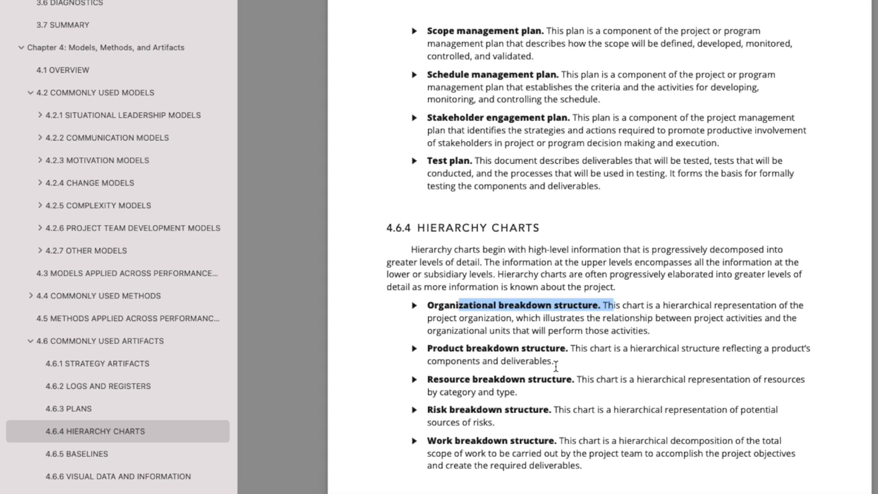
left_click(85, 453)
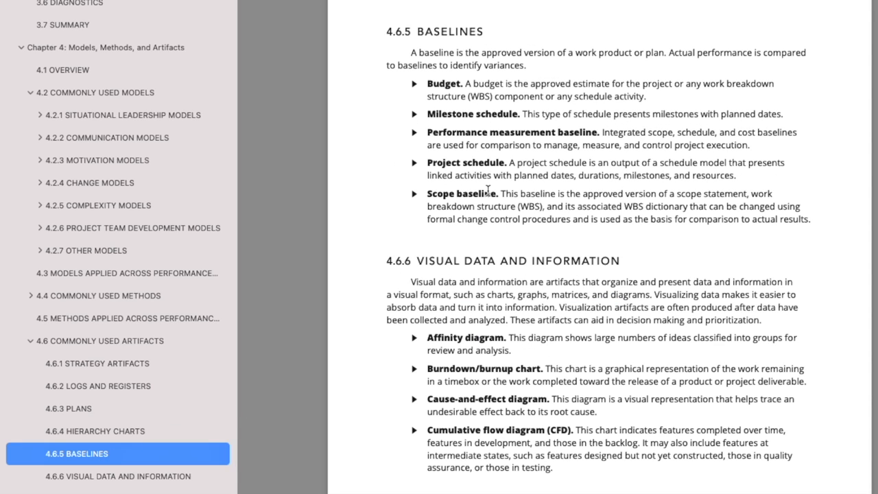
scroll("down", 3)
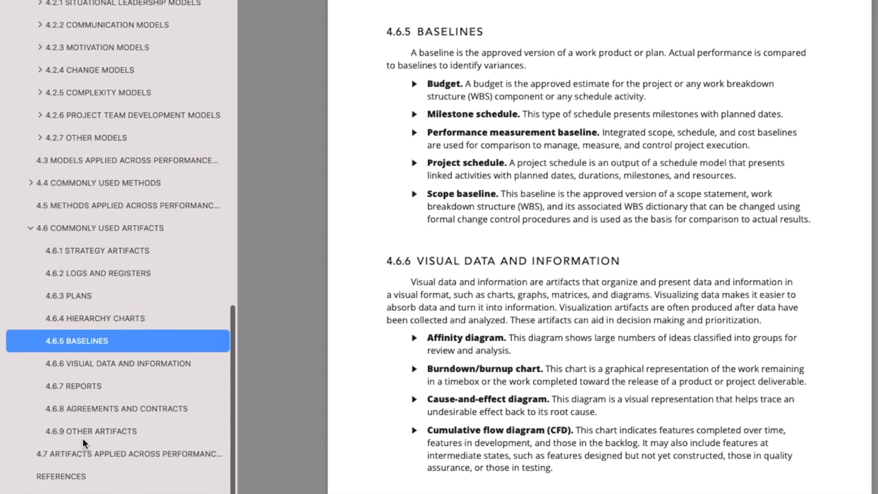
mouse_move(86, 433)
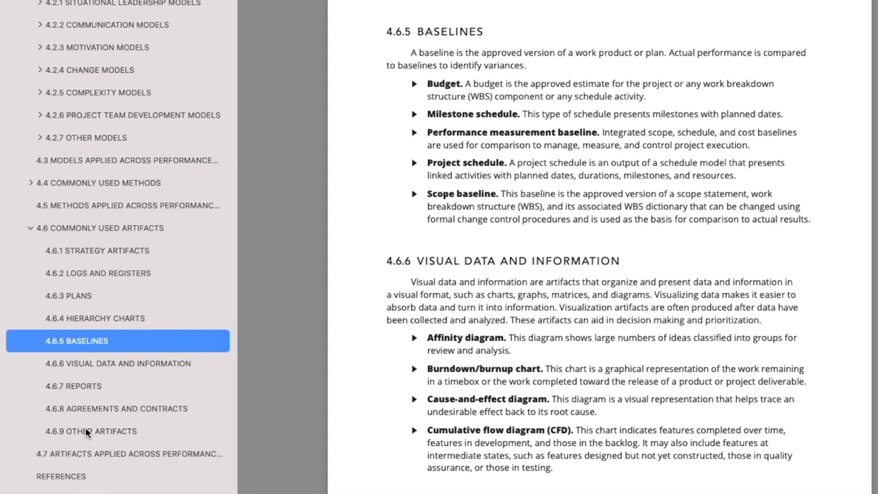
left_click(118, 362)
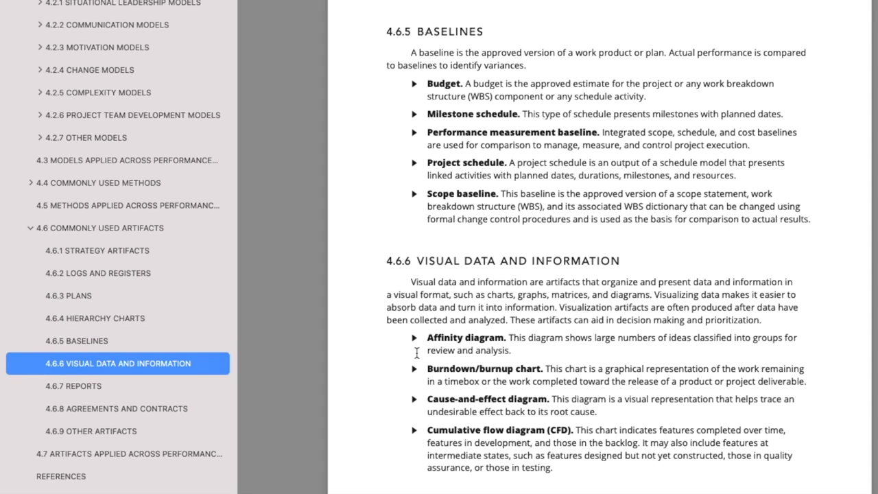
scroll("down", 3)
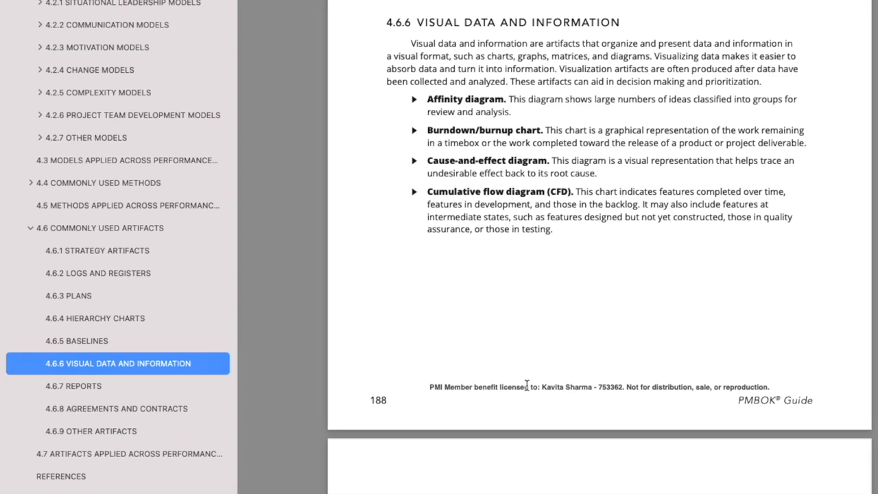
scroll("down", 3)
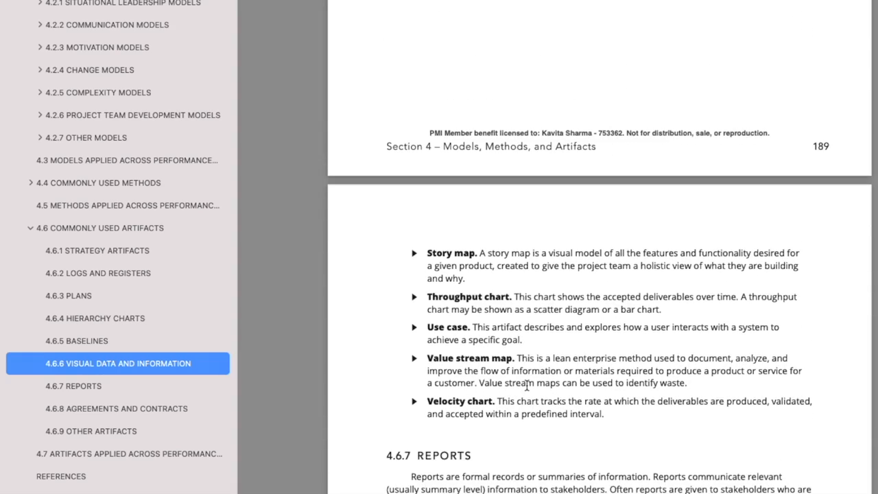
scroll("down", 3)
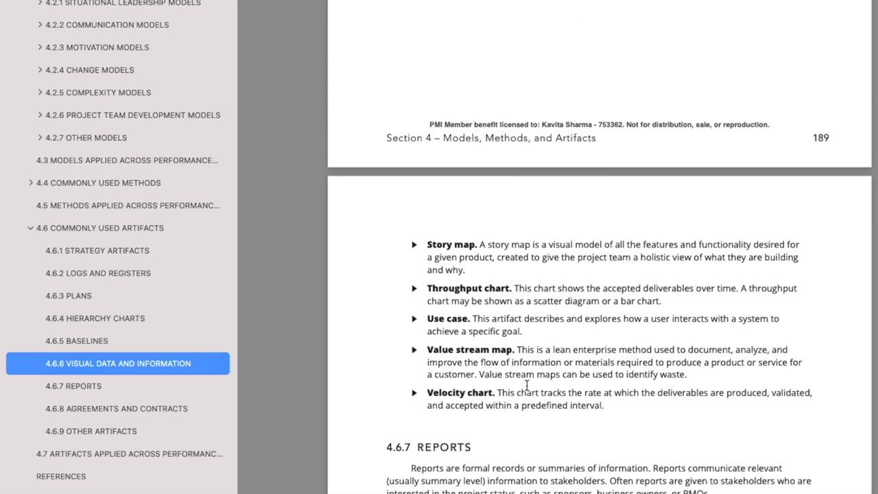
scroll("up", 3)
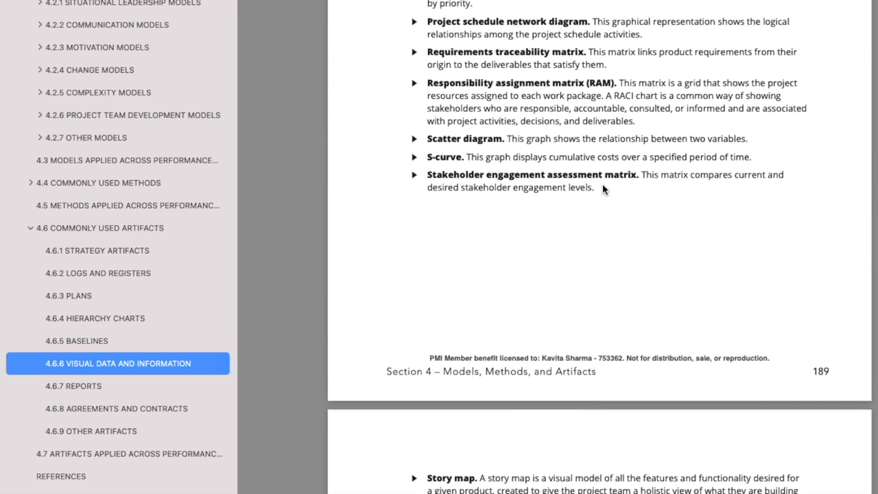
scroll("up", 3)
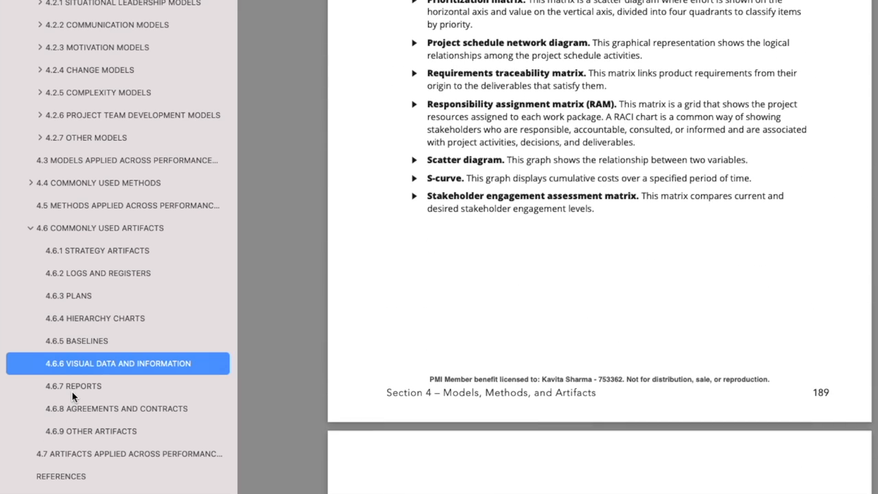
- Jump to 4.6.7 Reports and mark the word report in the Risk report bullet
left_click(74, 385)
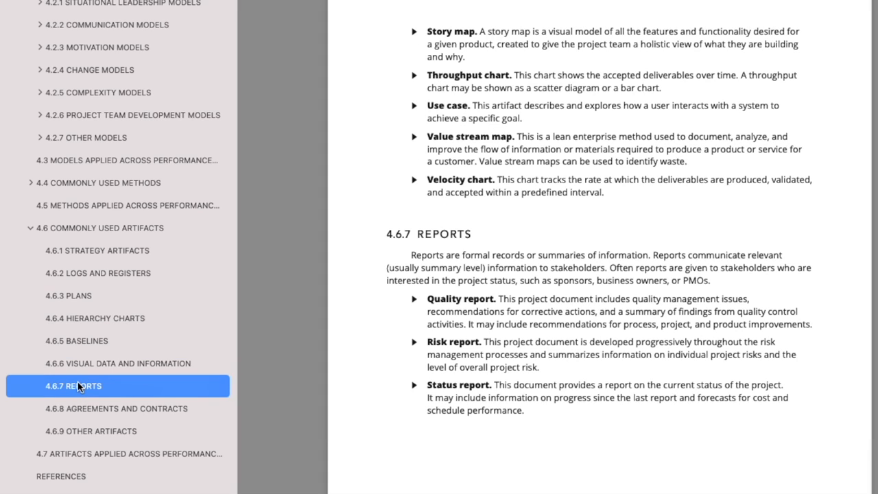
mouse_move(504, 259)
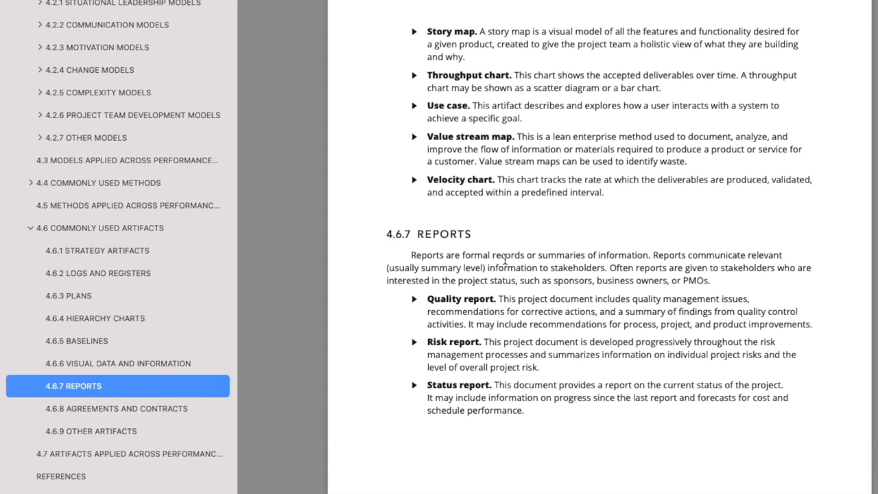
double_click(454, 342)
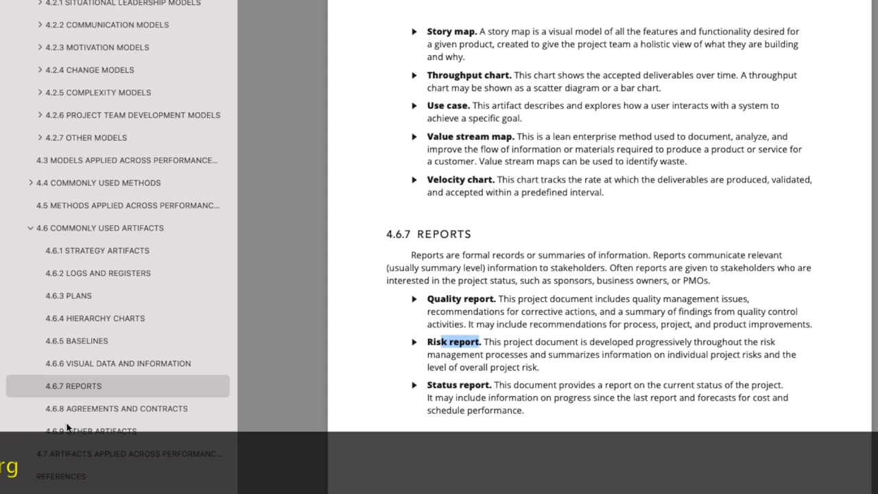
- Scroll down through the remaining 4.6.9 and 4.7 artifacts pages toward Appendix X4 Product
scroll("down", 3)
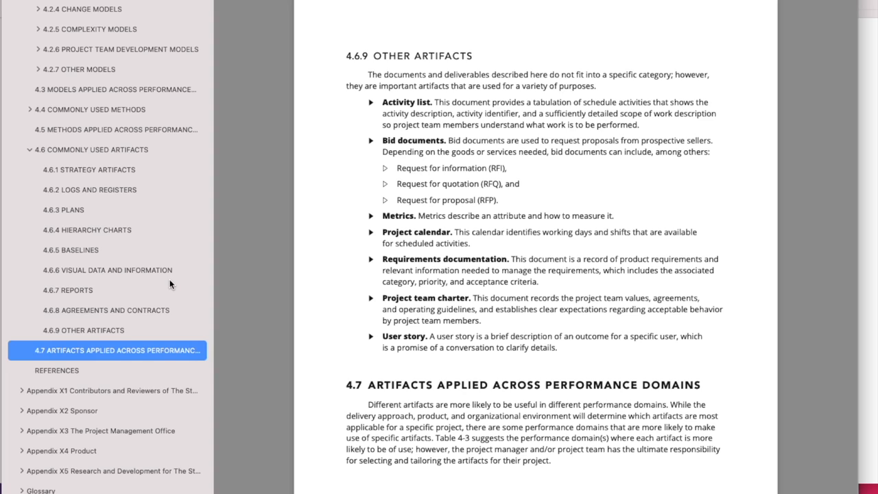
mouse_move(107, 360)
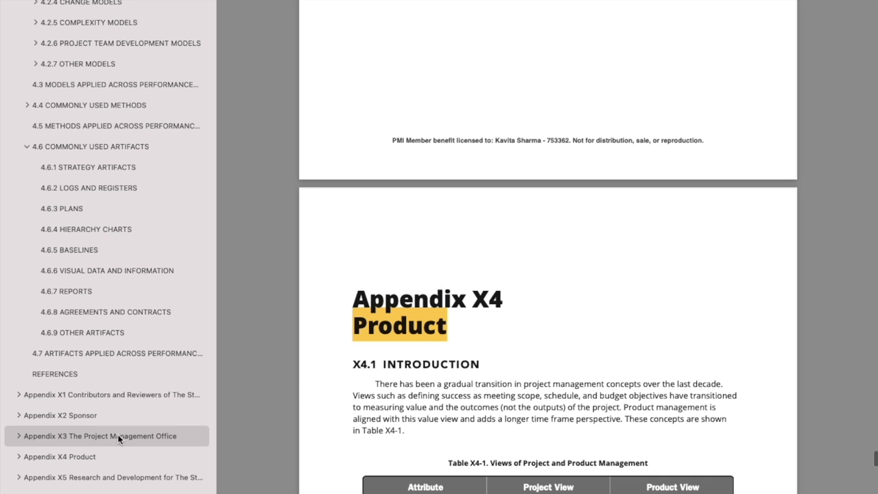
mouse_move(491, 359)
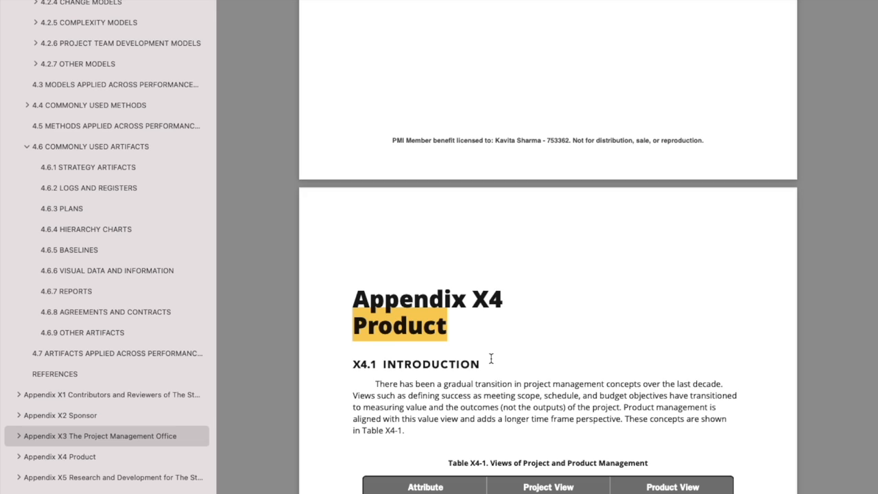
scroll("down", 3)
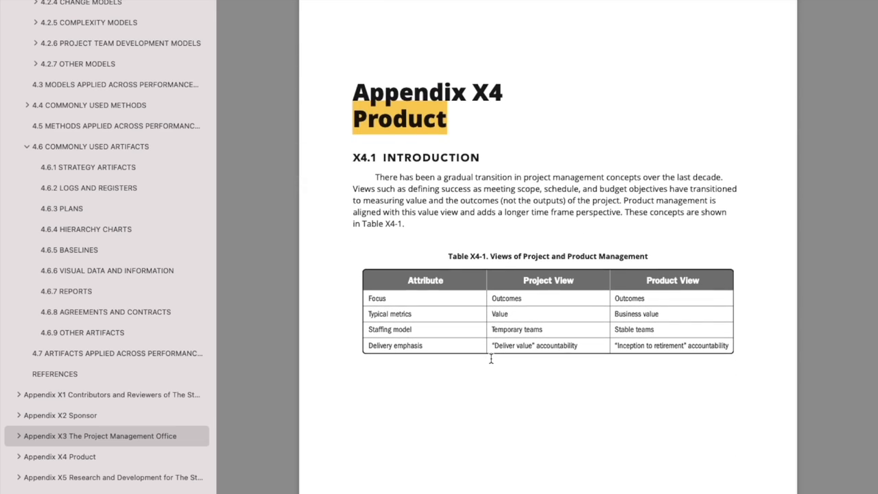
scroll("down", 3)
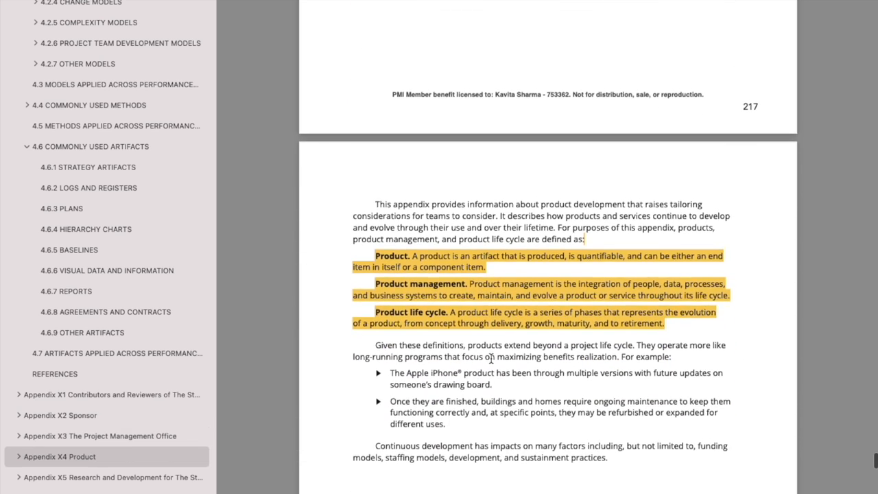
scroll("down", 3)
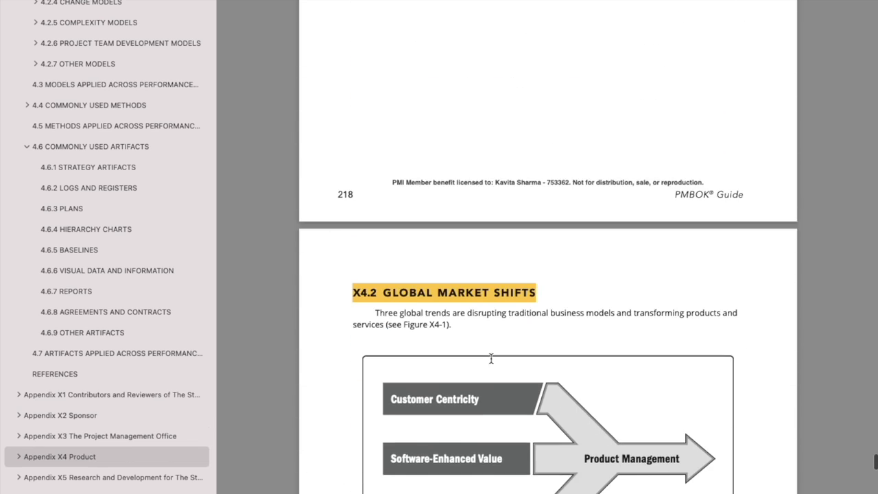
scroll("up", 3)
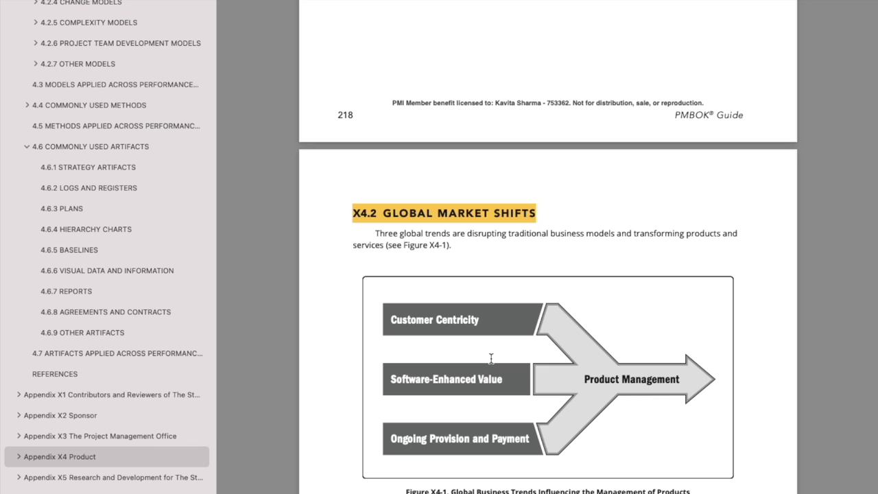
scroll("down", 3)
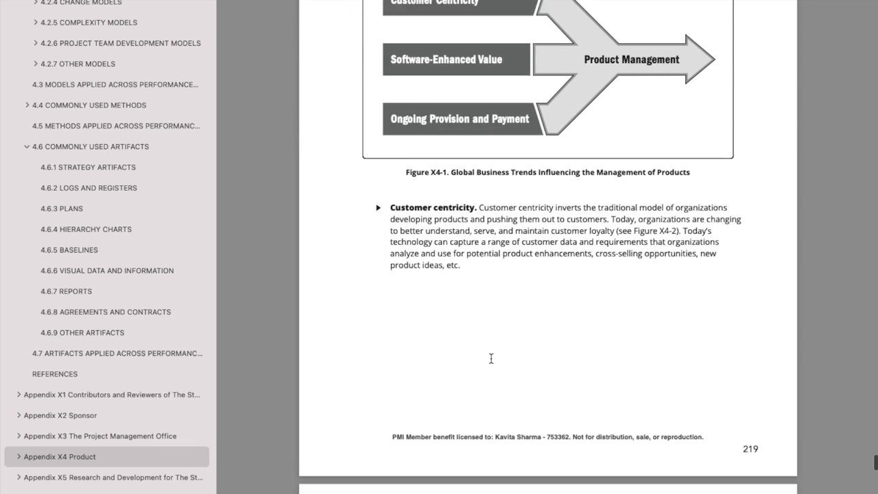
scroll("down", 3)
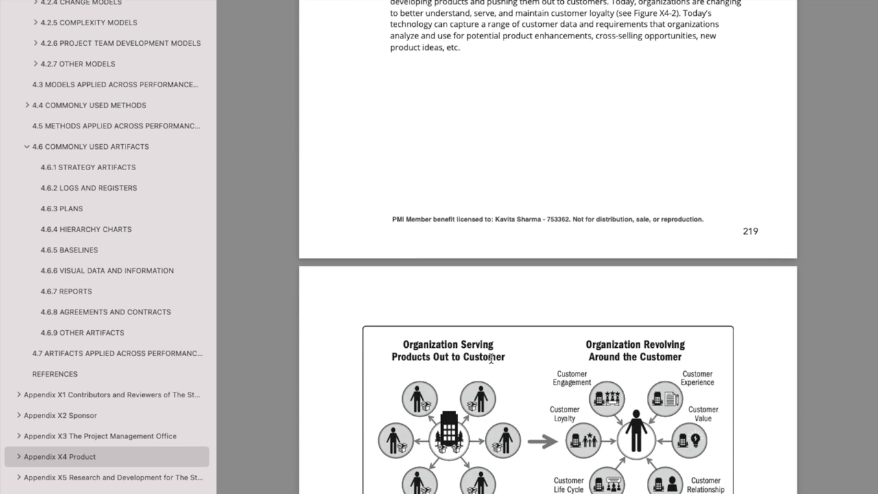
- Scroll through Appendix X4 Product to page 222 with Figure X4-3 and the stable teams discussion
scroll("down", 3)
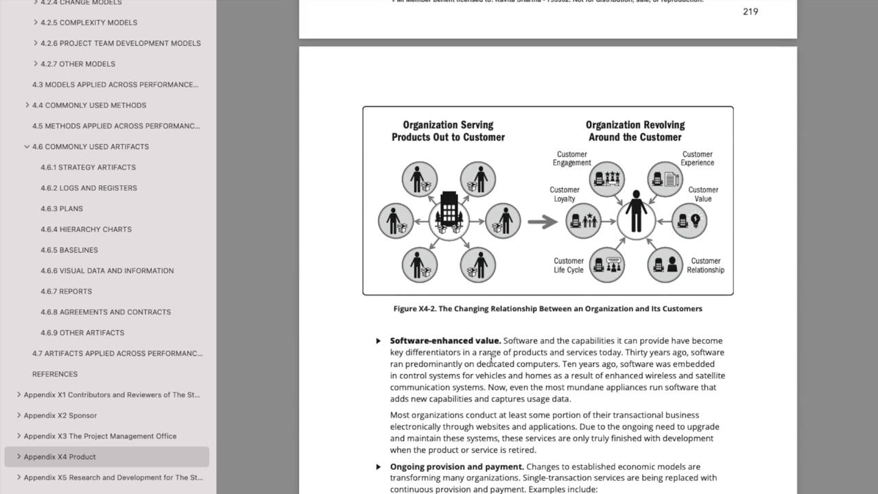
scroll("down", 3)
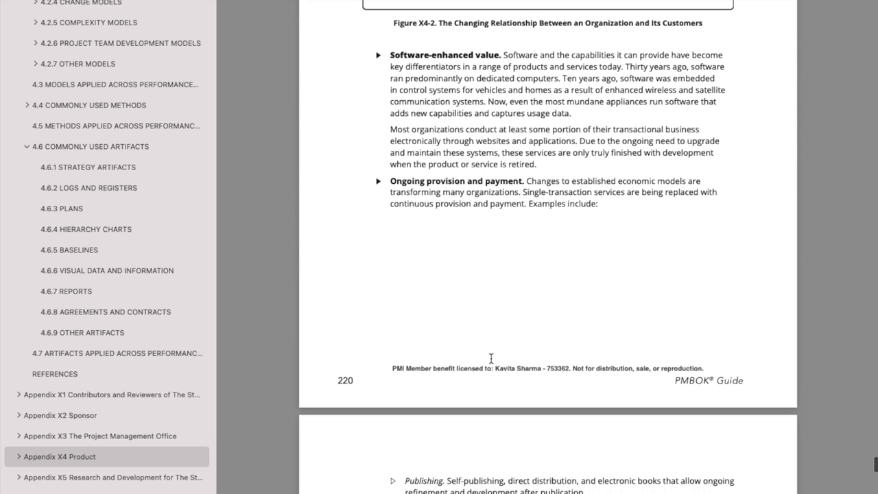
scroll("down", 3)
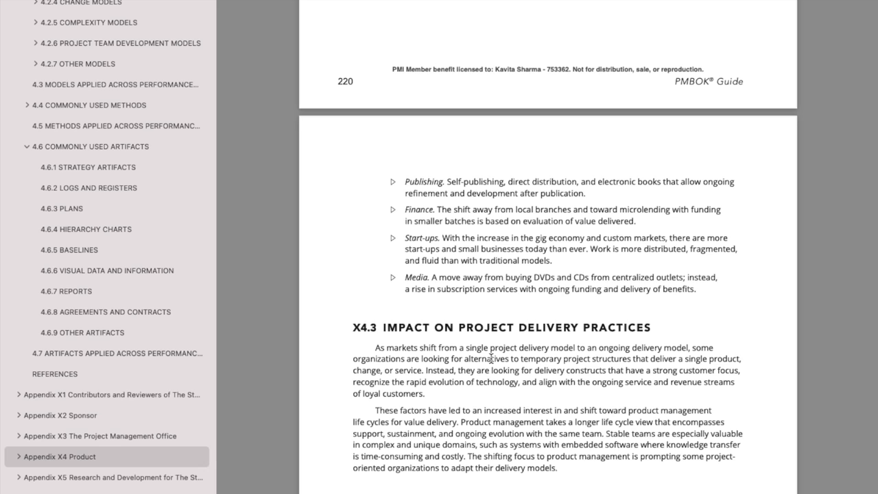
scroll("down", 3)
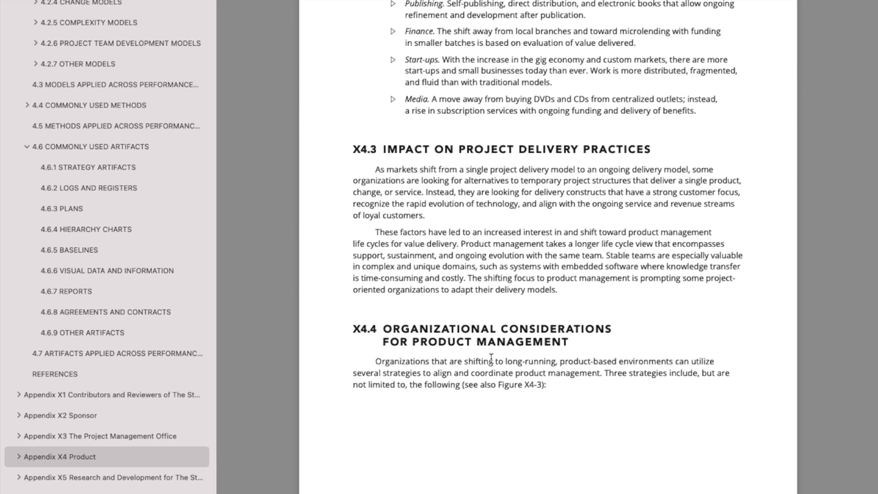
scroll("down", 3)
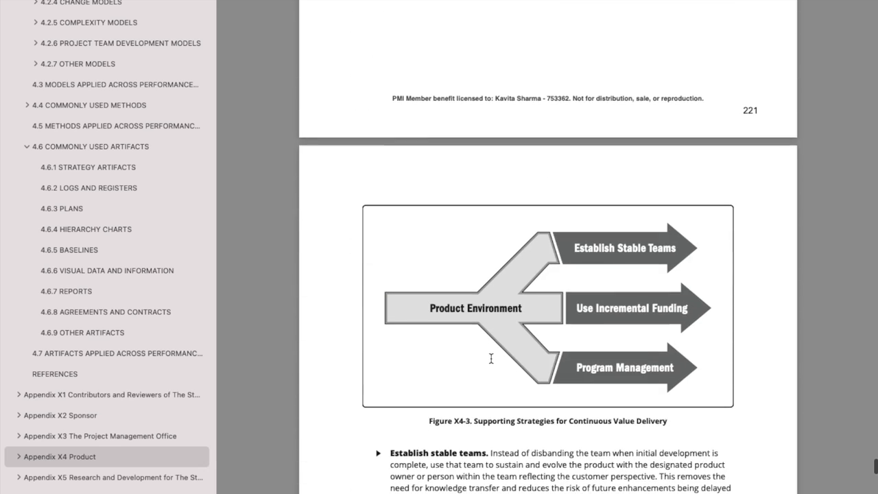
scroll("down", 3)
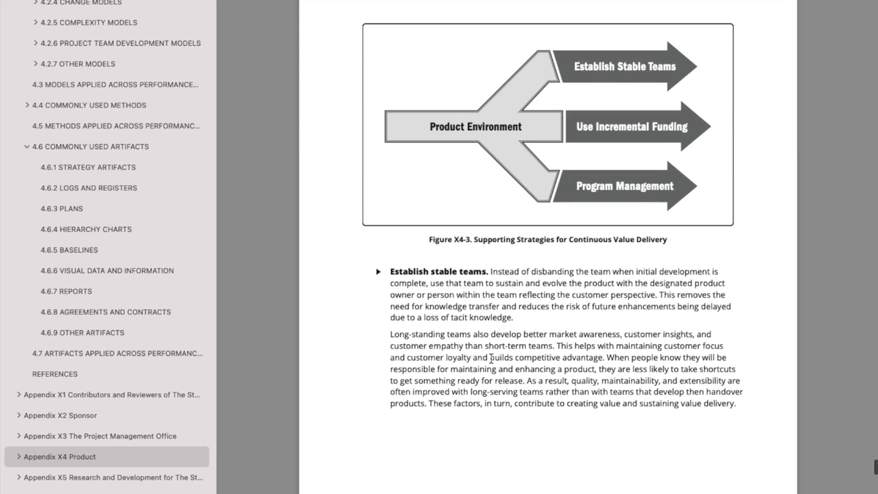
scroll("down", 3)
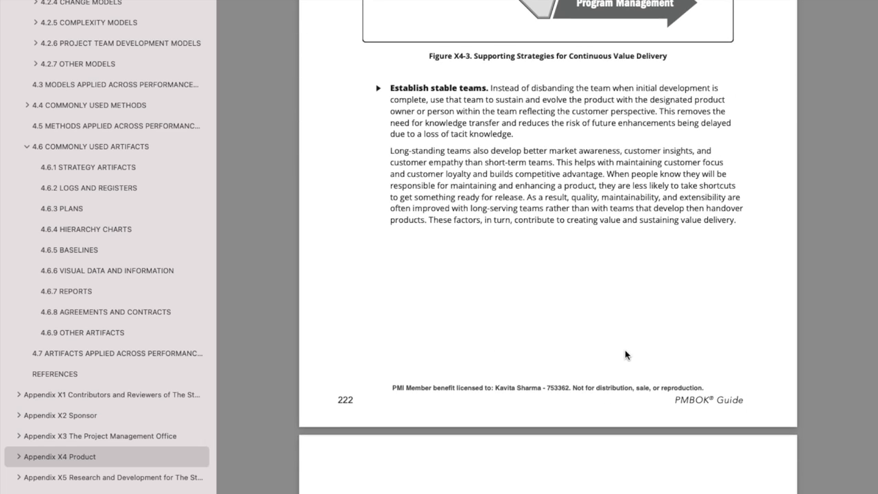